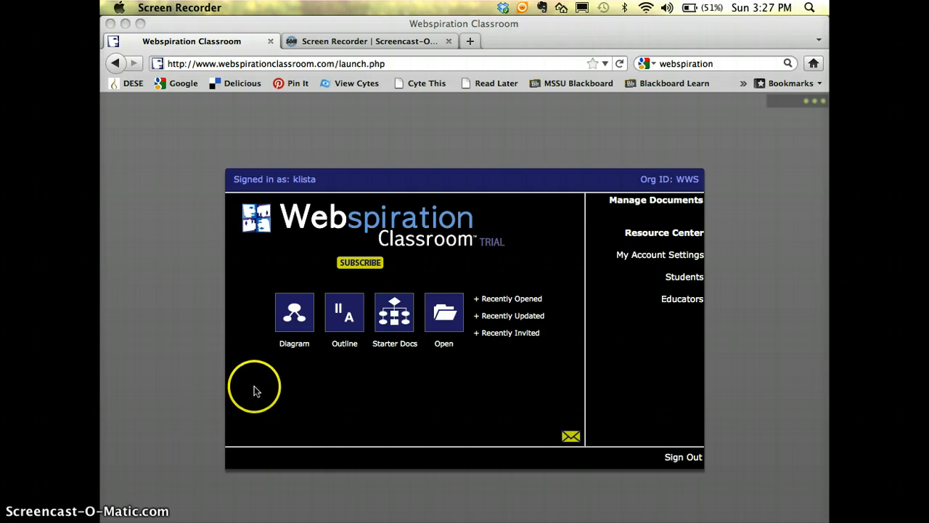
{"action": "mouse_move", "coordinate": [302, 326]}
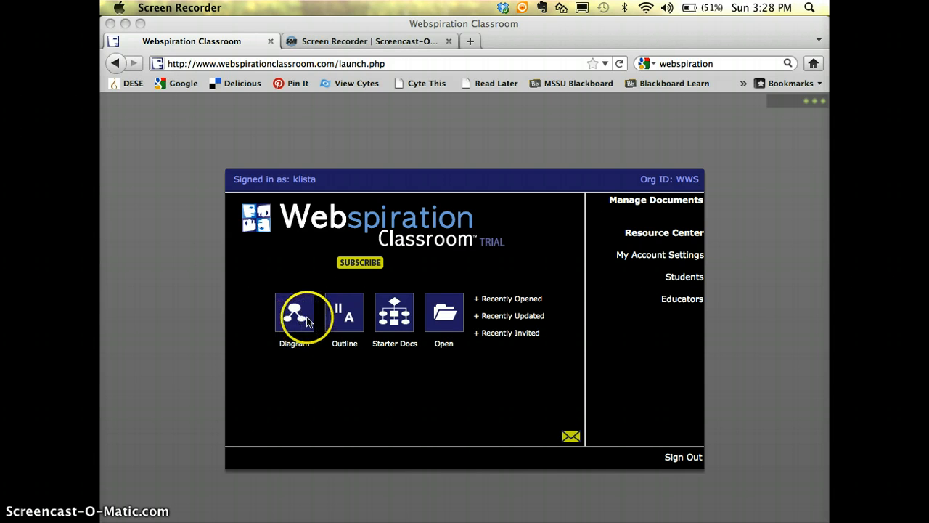
{"action": "mouse_move", "coordinate": [349, 320]}
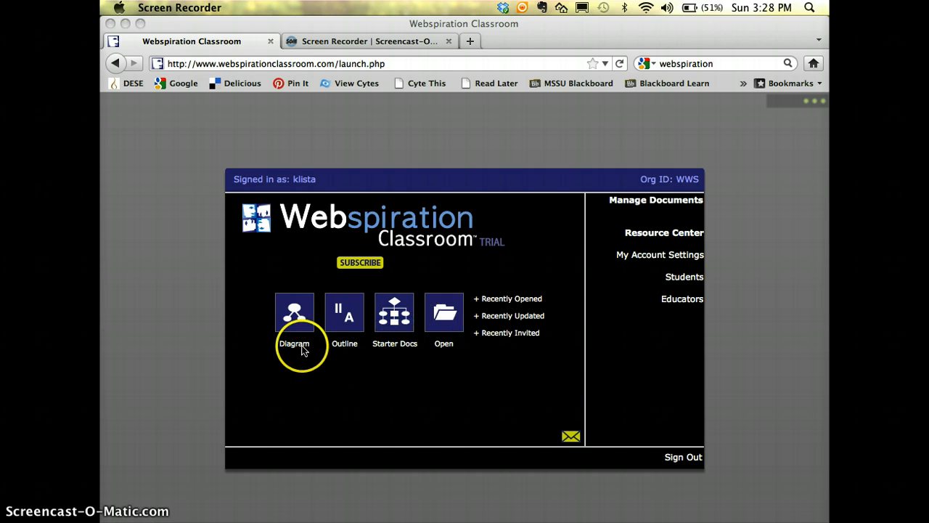
- Start a new diagram, move the Main Idea bubble higher, and label it 'Web 2.0 Tools'
{"action": "left_click", "coordinate": [294, 312]}
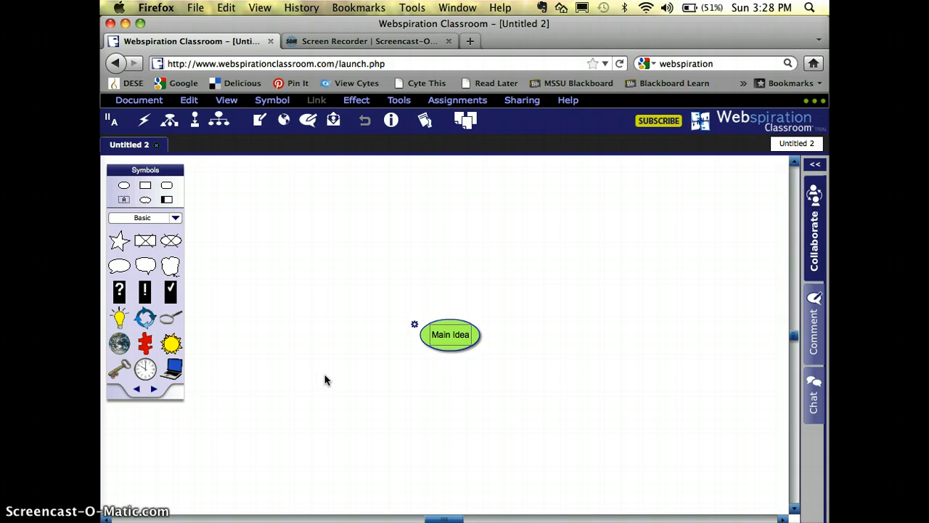
{"action": "left_click", "coordinate": [450, 335]}
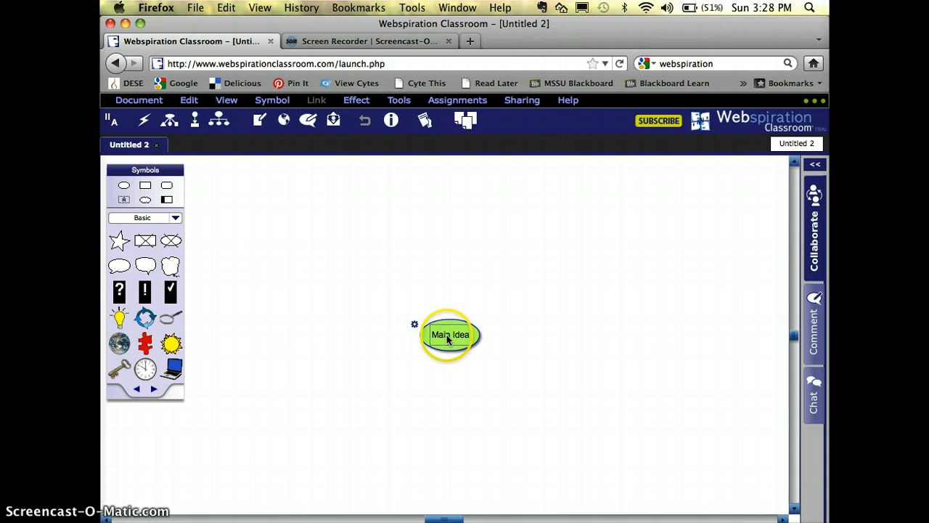
{"action": "left_click_drag", "start_coordinate": [450, 335], "coordinate": [449, 222]}
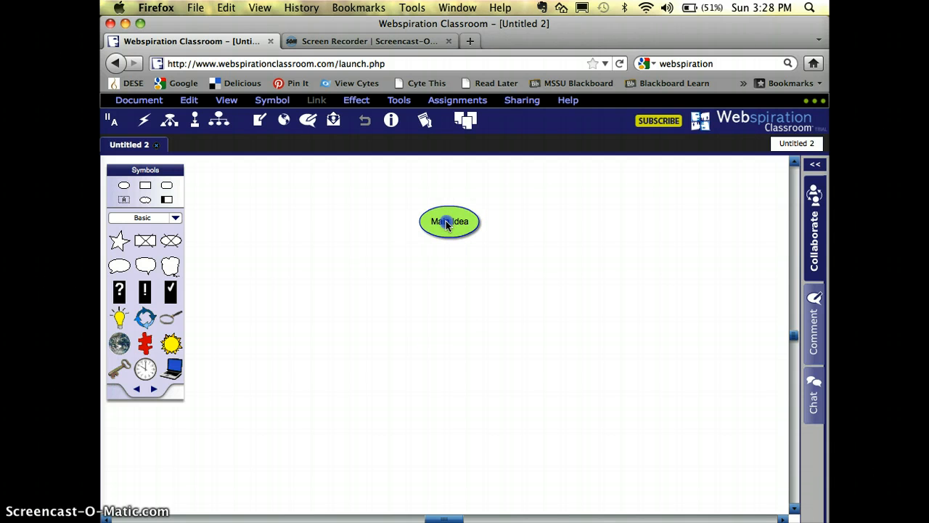
{"action": "left_click", "coordinate": [449, 221]}
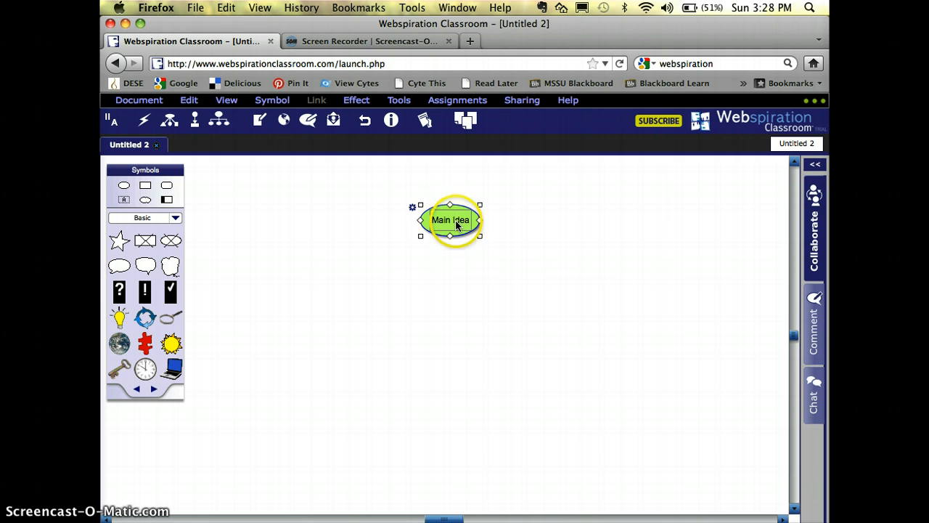
{"action": "double_click", "coordinate": [450, 220]}
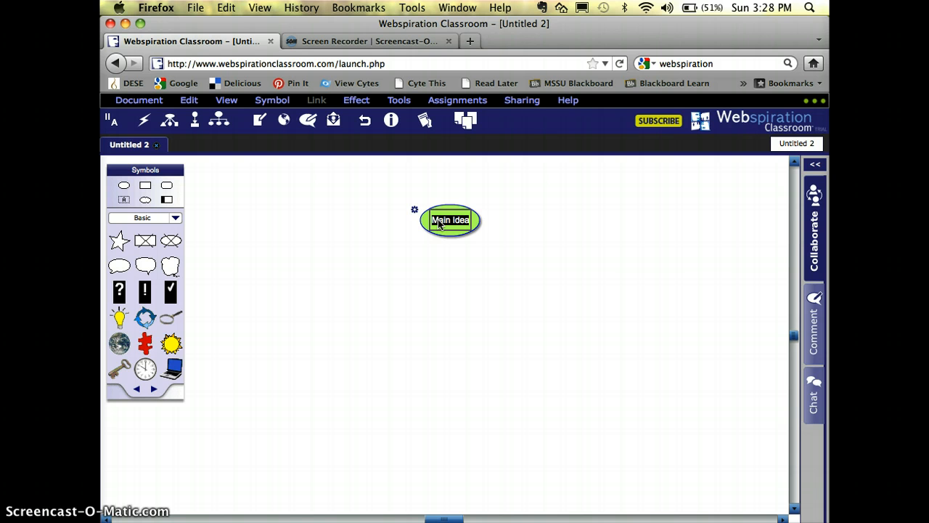
{"action": "type", "text": "Web 2.0 Tools"}
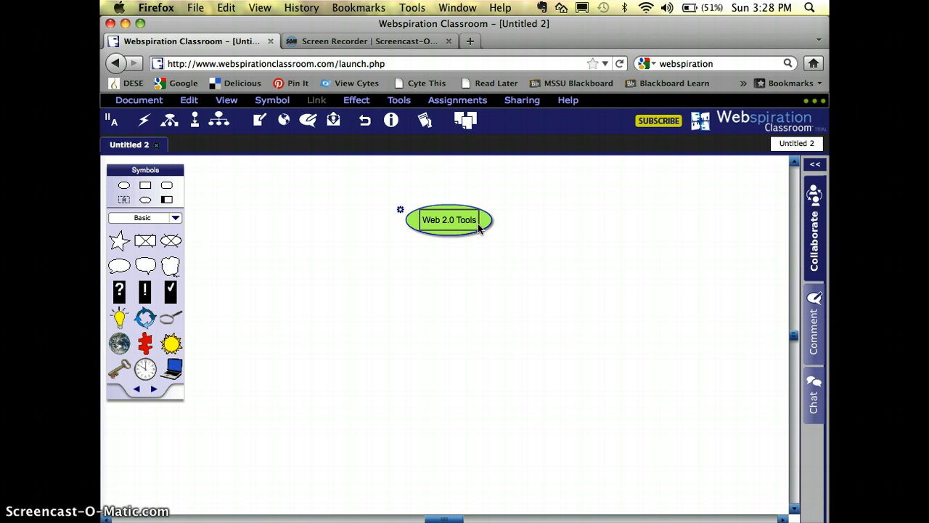
{"action": "double_click", "coordinate": [449, 219]}
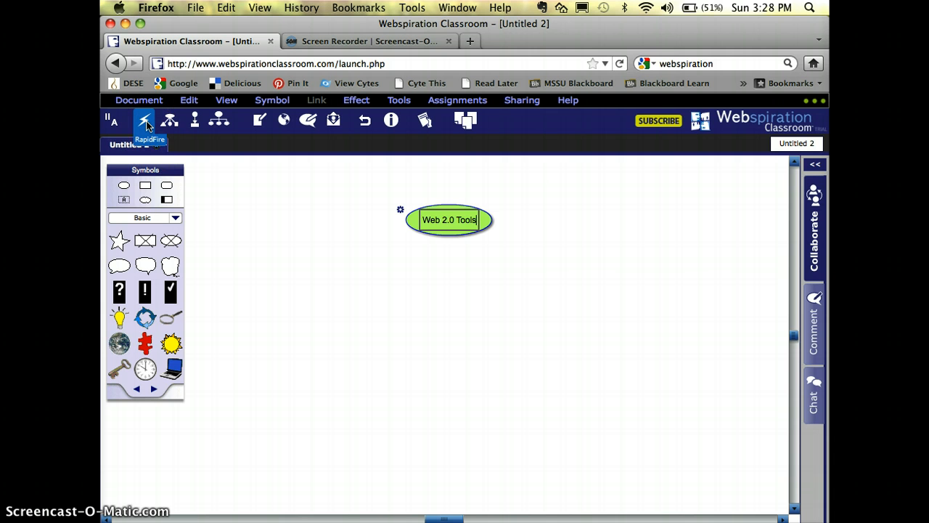
- Add Collaborative Docs, Blogs, Wikis and Social Networks as RapidFire ideas from Web 2.0 Tools
{"action": "type", "text": "!"}
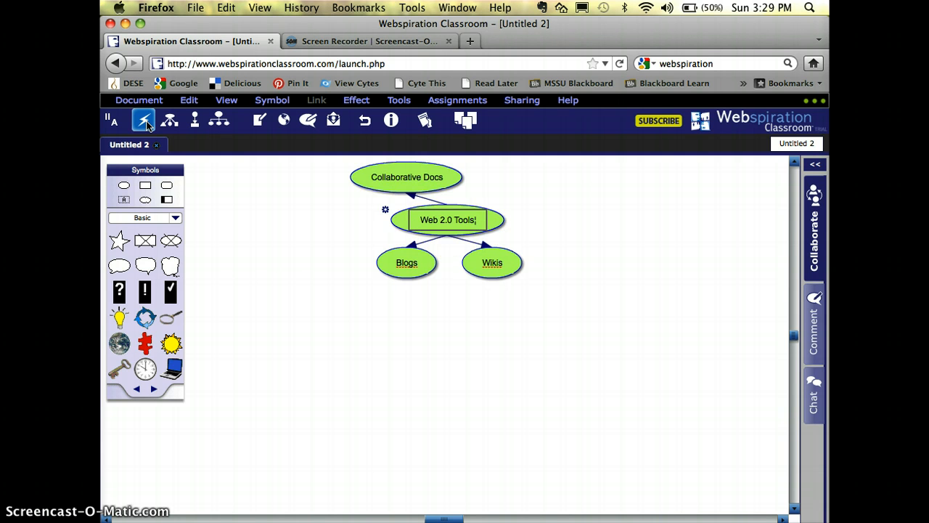
{"action": "type", "text": "Social Networks"}
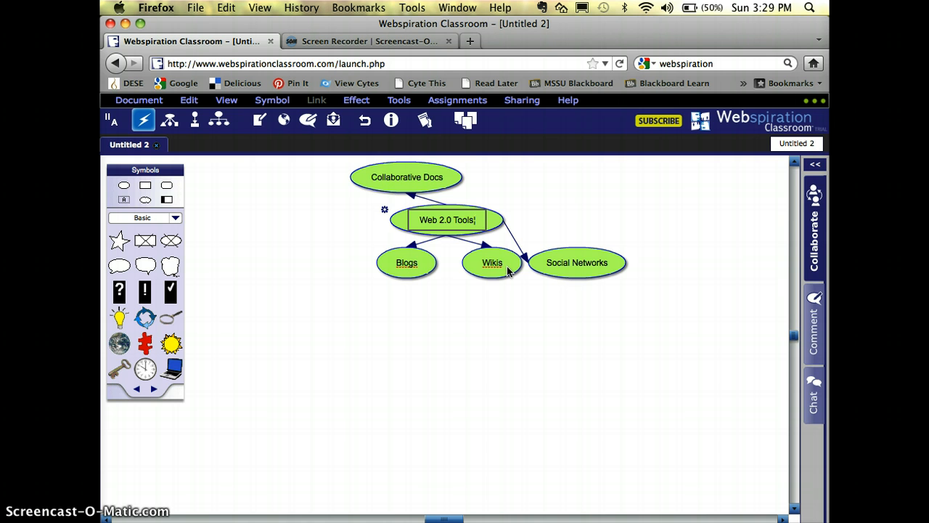
{"action": "left_click", "coordinate": [577, 262]}
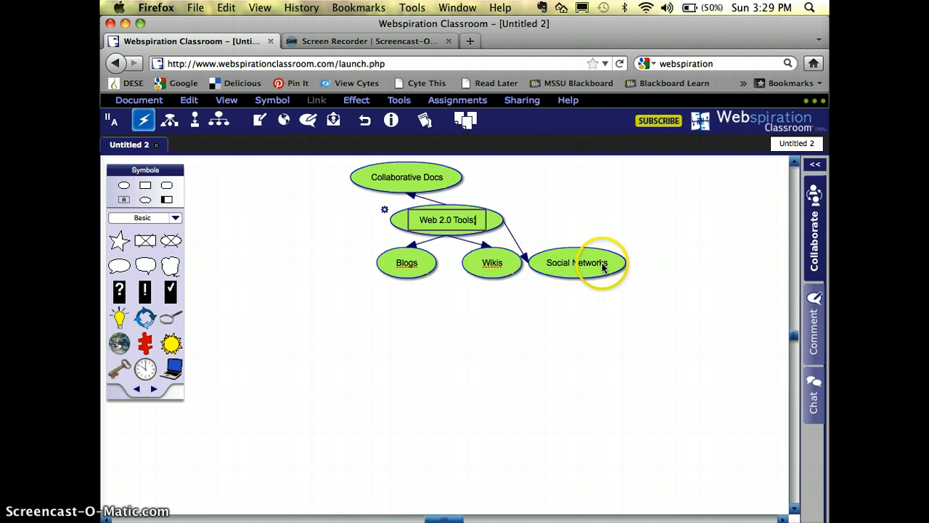
{"action": "left_click", "coordinate": [577, 262]}
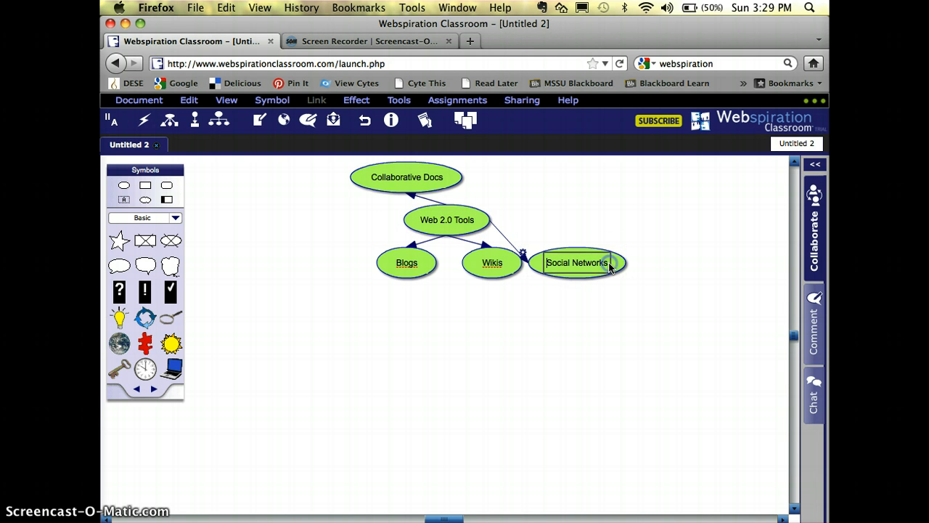
{"action": "left_click", "coordinate": [603, 267]}
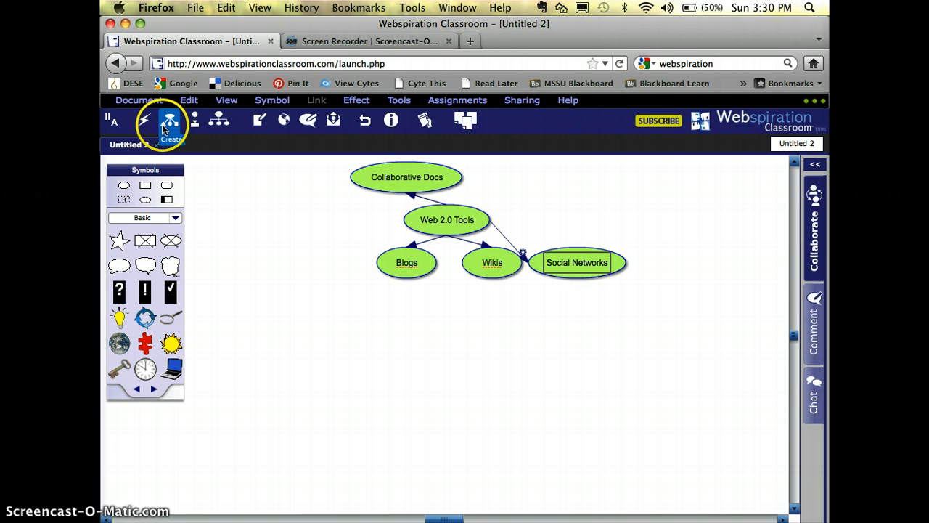
- Create two sub-ideas under Social Networks, labelled 'Allows for Peer Tutoring' and 'Collaborative'
{"action": "left_click", "coordinate": [170, 119]}
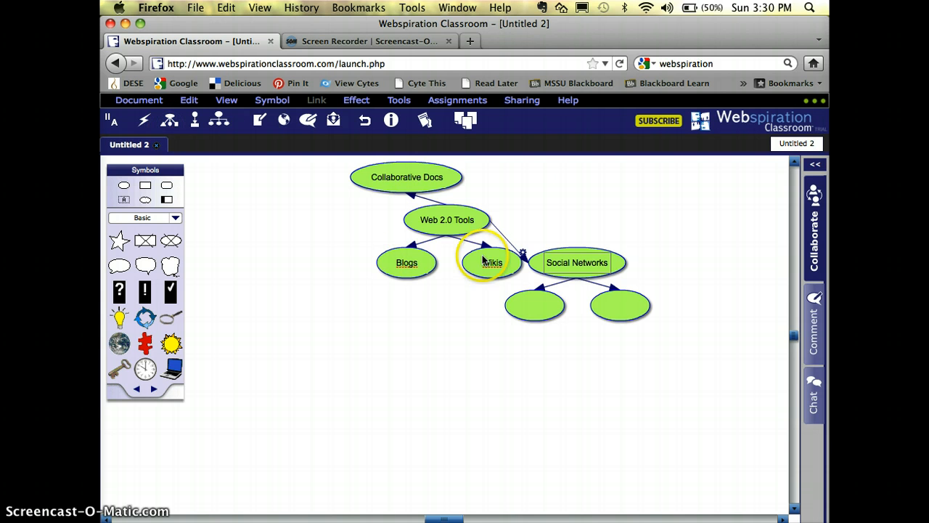
{"action": "left_click", "coordinate": [619, 305]}
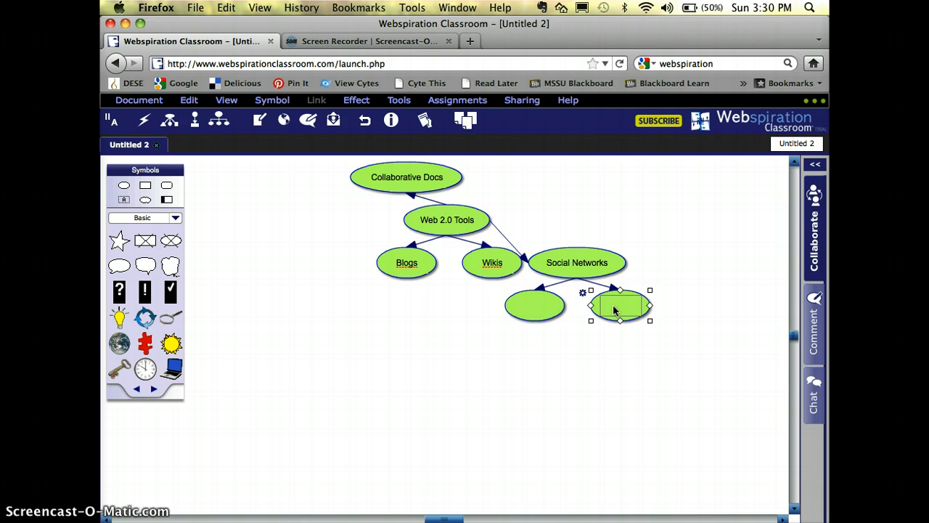
{"action": "type", "text": "AI"}
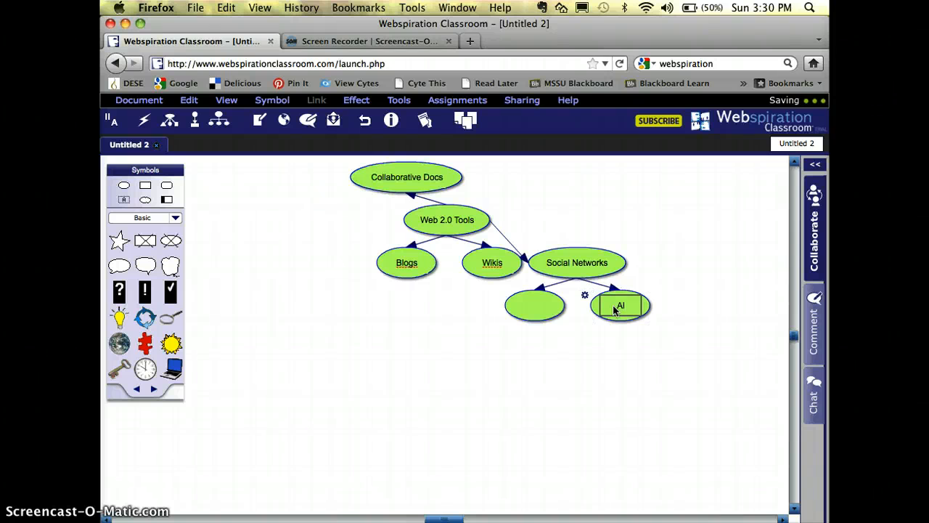
{"action": "type", "text": "Allows for Pl"}
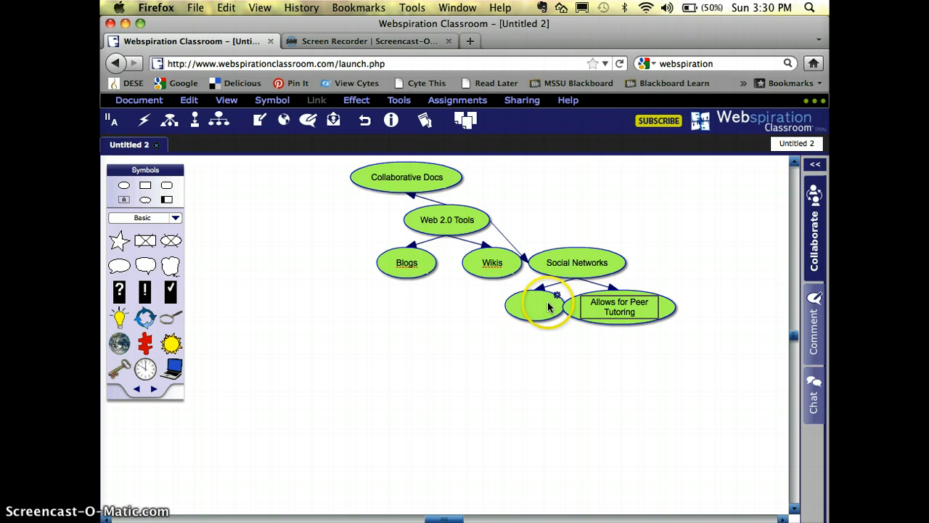
{"action": "left_click", "coordinate": [535, 304]}
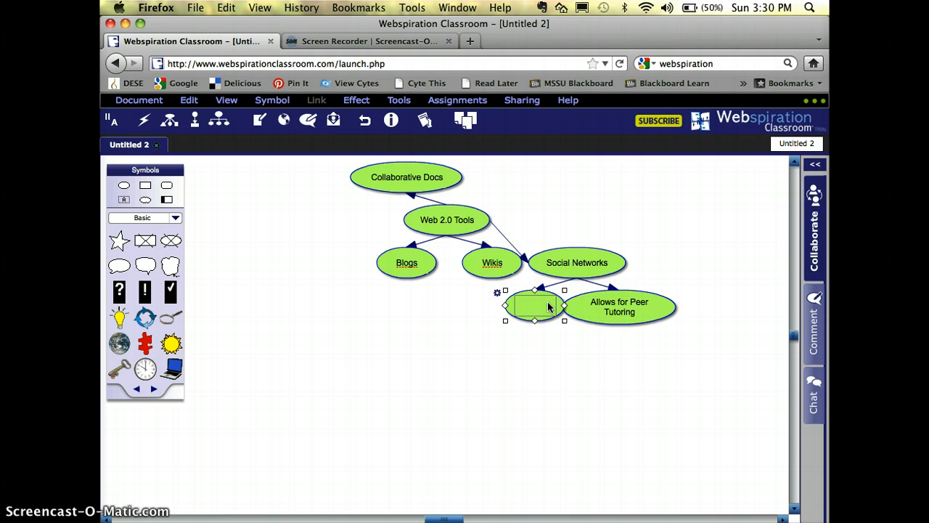
{"action": "type", "text": "C"}
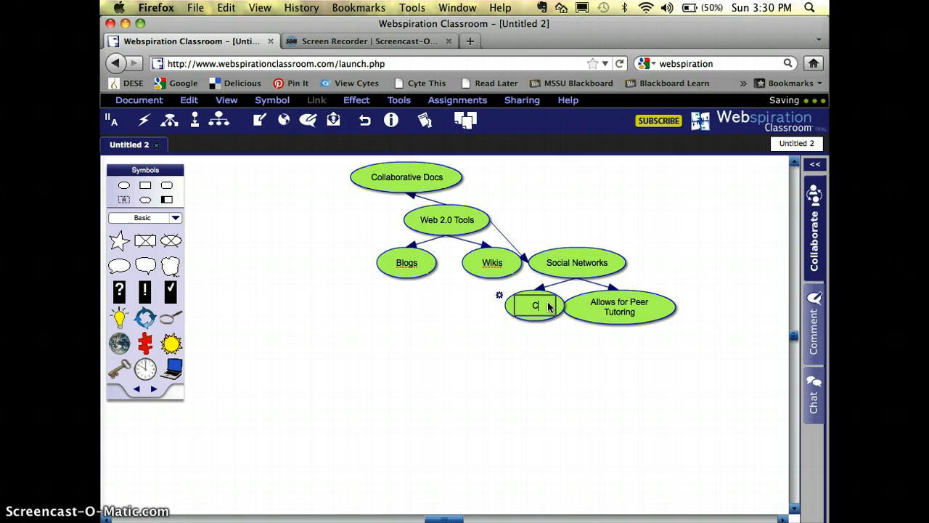
{"action": "type", "text": "Collaborative"}
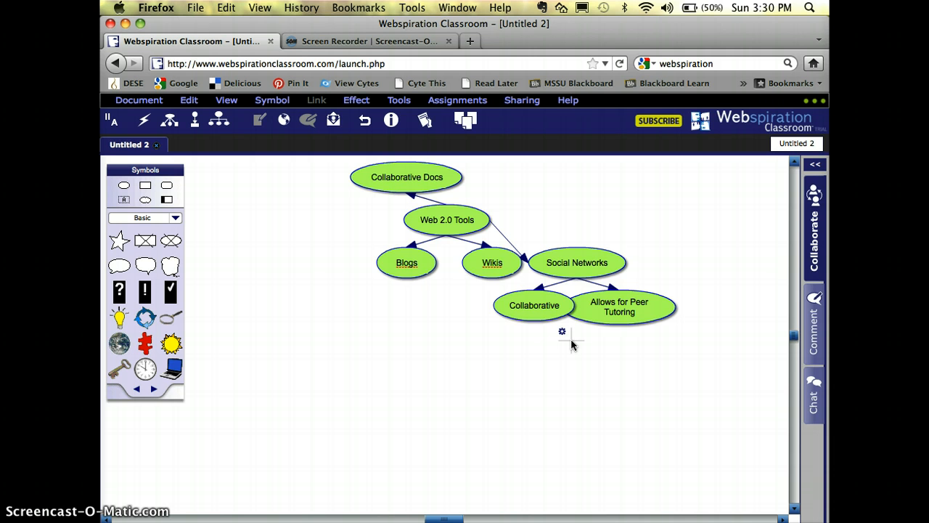
{"action": "left_click", "coordinate": [619, 306]}
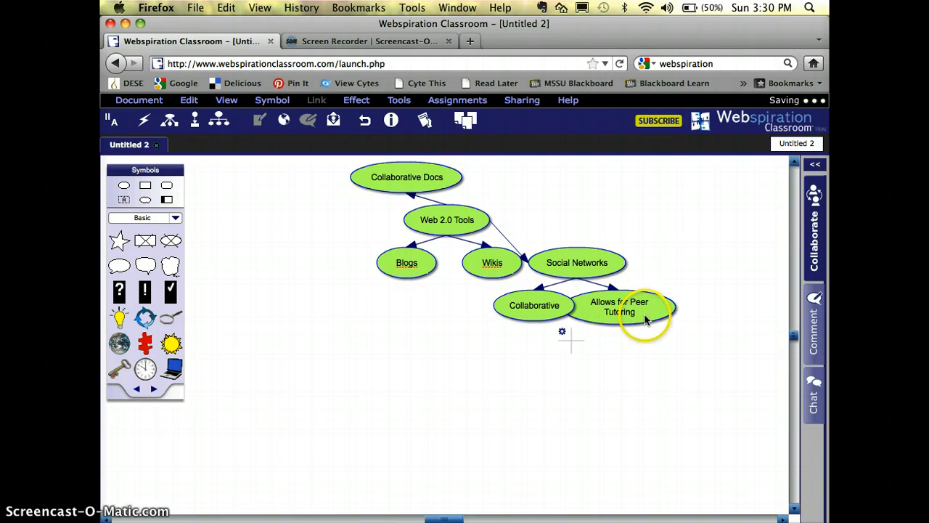
{"action": "left_click", "coordinate": [619, 306]}
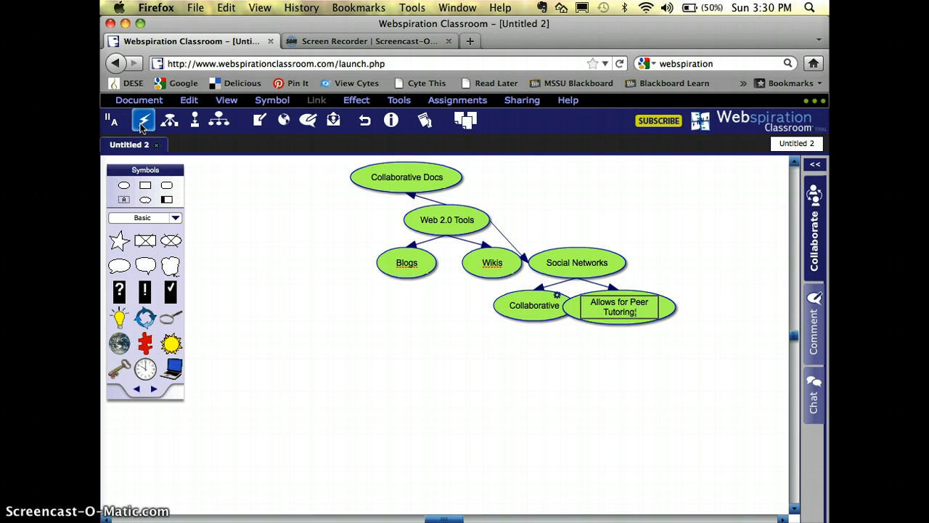
- Add Facebook, Twitter and Twiducate under Allows for Peer Tutoring, with Fakebook linked from Twiducate
{"action": "type", "text": "TWiducate"}
{"action": "type", "text": "Fakebook"}
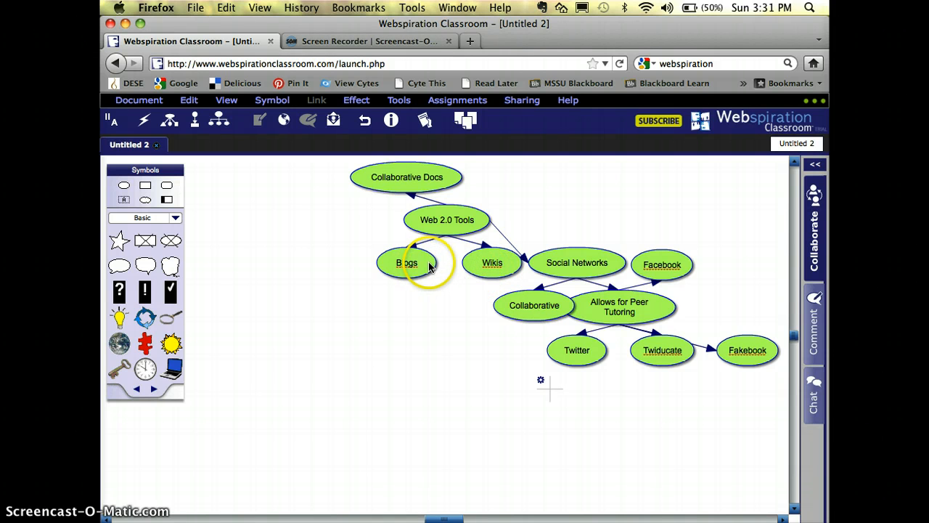
- Add Allows for Peer Tutoring, Blogger and Class Blogmeister as sub-ideas branching from Blogs
{"action": "left_click", "coordinate": [407, 262]}
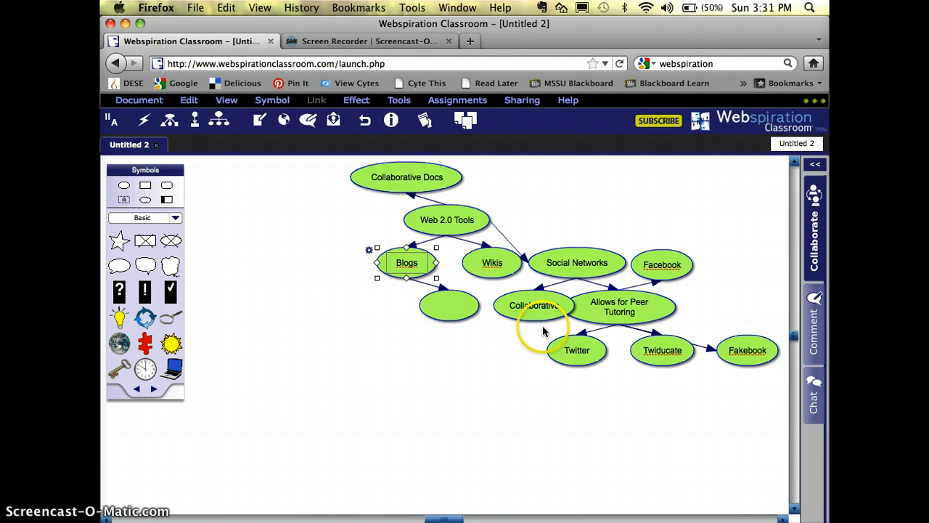
{"action": "left_click", "coordinate": [447, 305]}
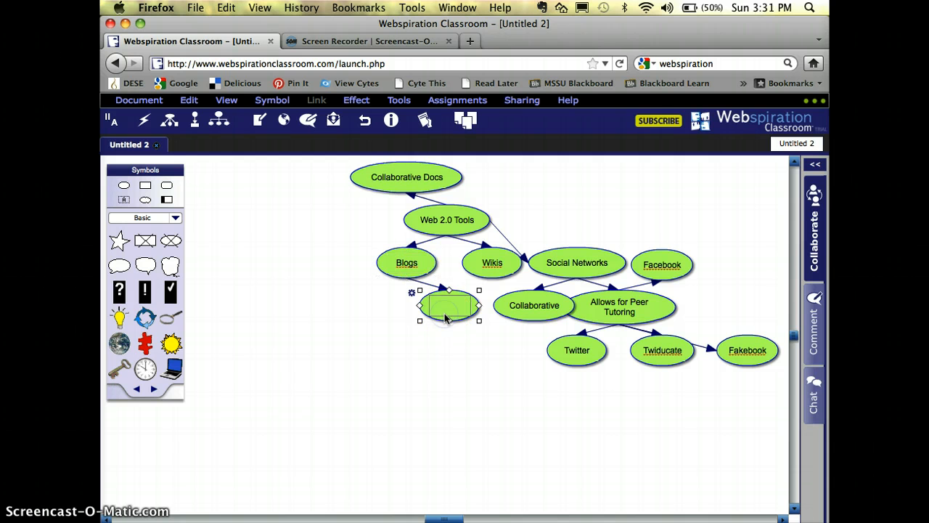
{"action": "type", "text": "Allows for Peer Tutoring"}
{"action": "type", "text": "Reflective"}
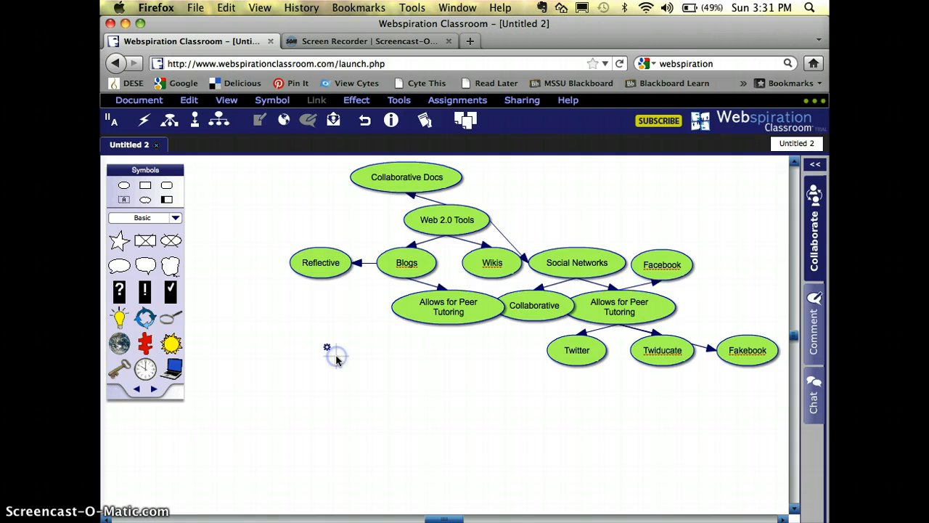
{"action": "left_click", "coordinate": [407, 262]}
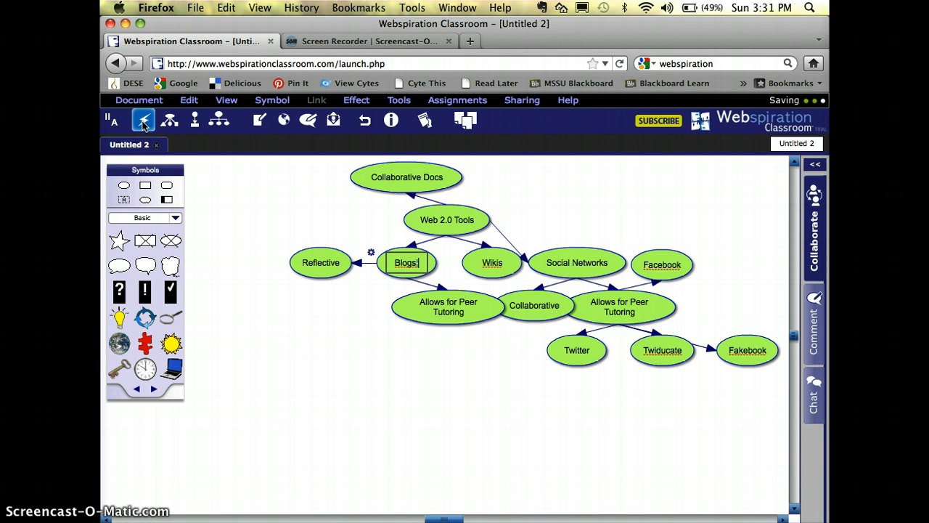
{"action": "type", "text": "Class"}
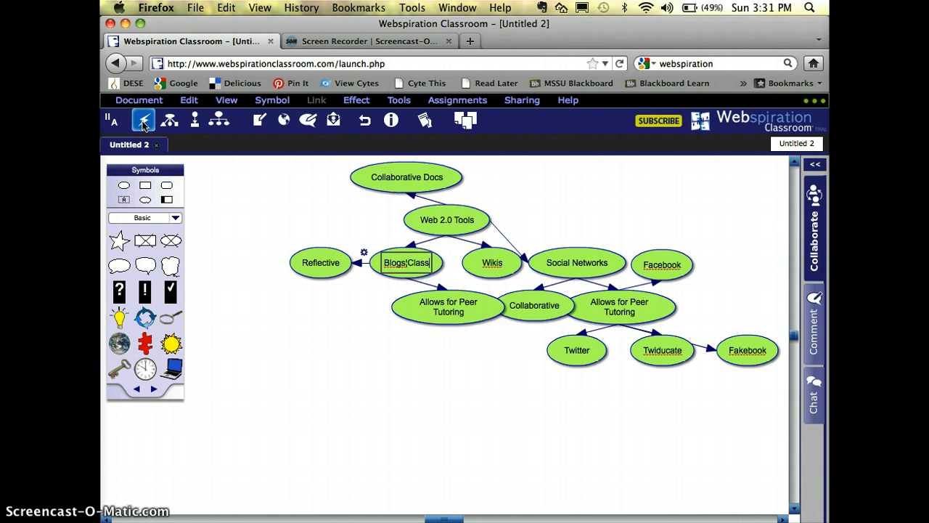
{"action": "type", "text": "Blogmes"}
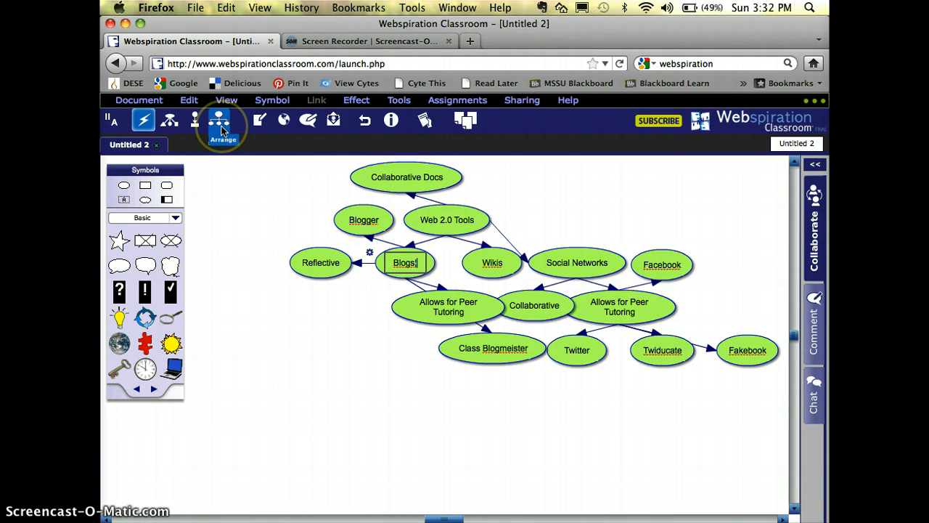
- Auto-arrange the map as a top-down tree using right-angle links
{"action": "left_click", "coordinate": [219, 120]}
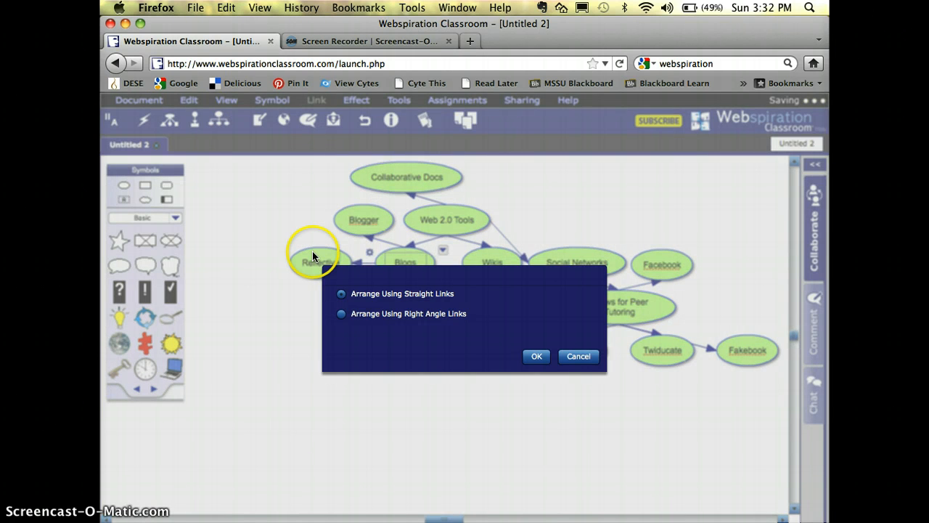
{"action": "mouse_move", "coordinate": [350, 298]}
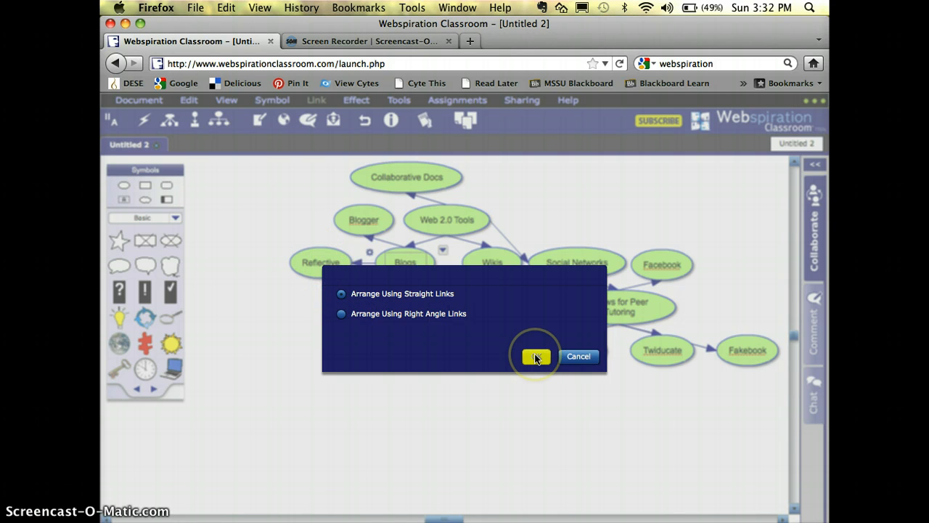
{"action": "left_click", "coordinate": [536, 356]}
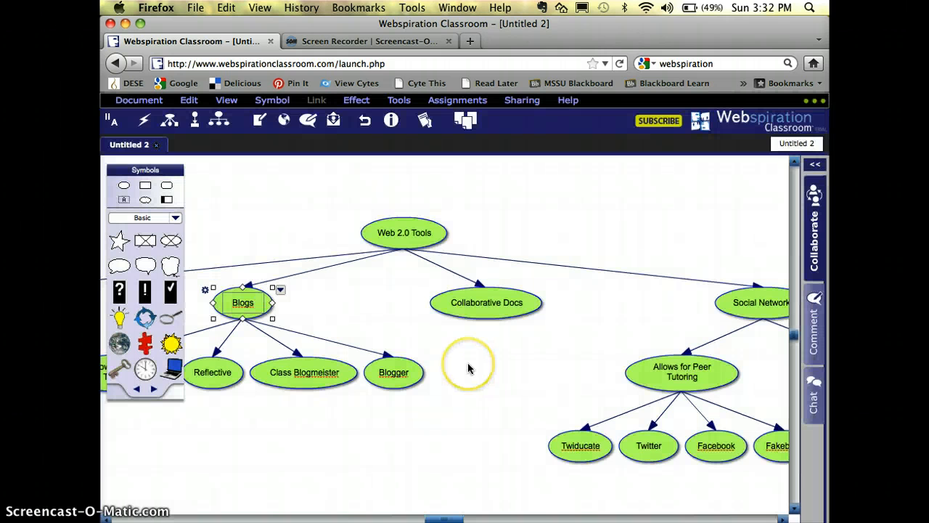
{"action": "mouse_move", "coordinate": [359, 353]}
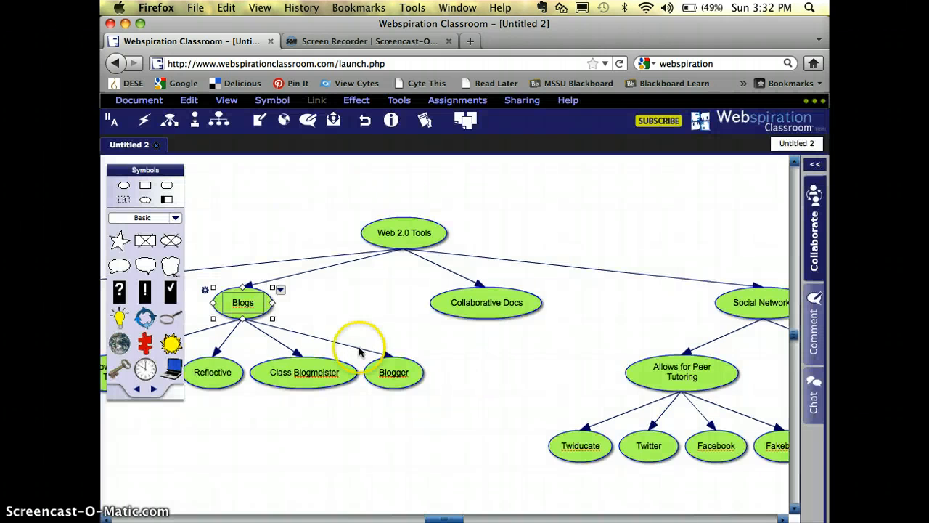
{"action": "left_click", "coordinate": [219, 120]}
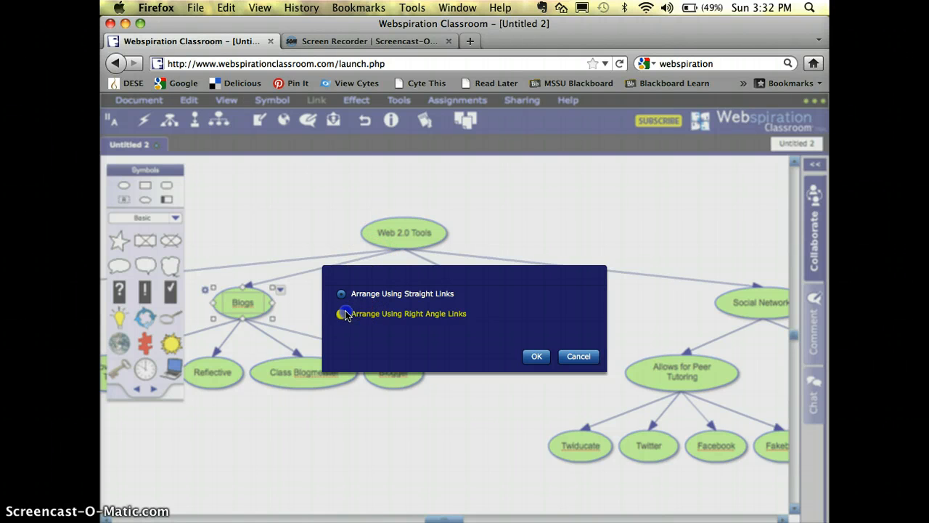
{"action": "left_click", "coordinate": [537, 356]}
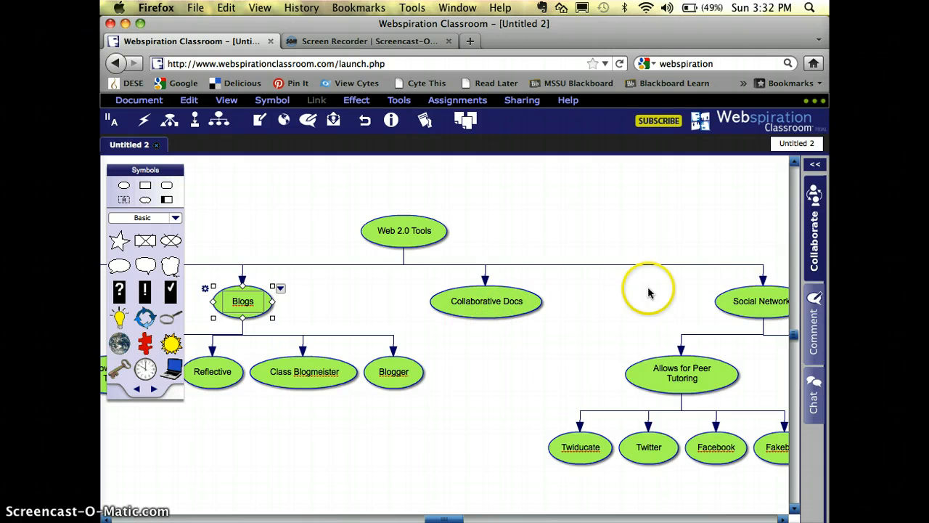
{"action": "mouse_move", "coordinate": [572, 262]}
{"action": "type", "text": "Collaborative"}
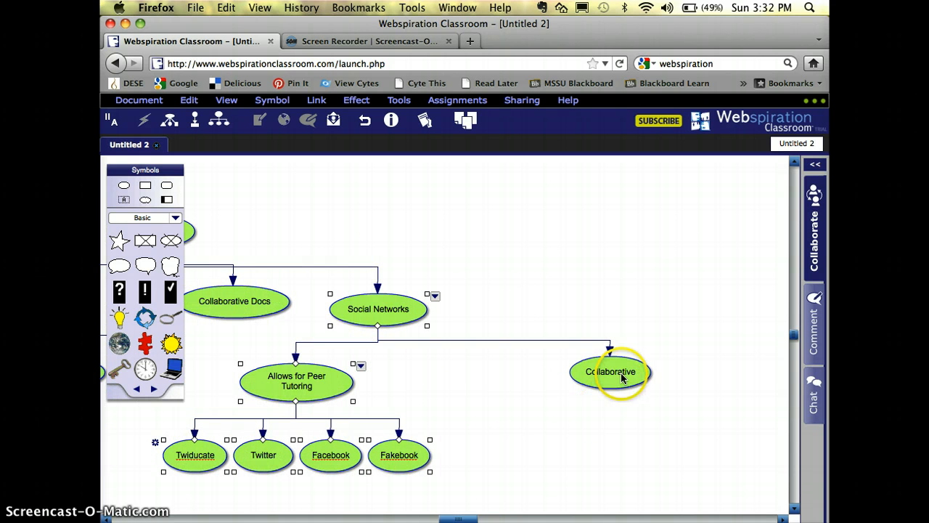
- Move Collaborative so it sits under Social Networks
{"action": "left_click_drag", "start_coordinate": [610, 372], "coordinate": [413, 381]}
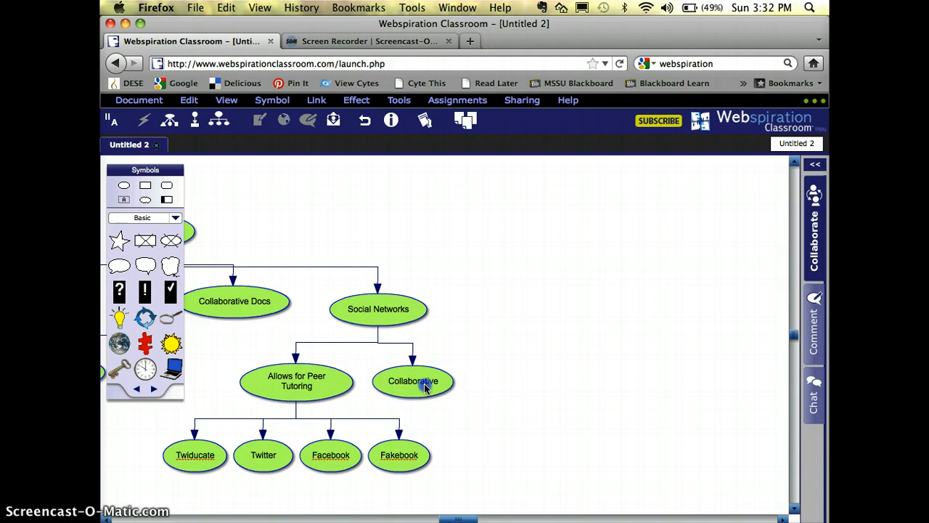
{"action": "left_click", "coordinate": [413, 381]}
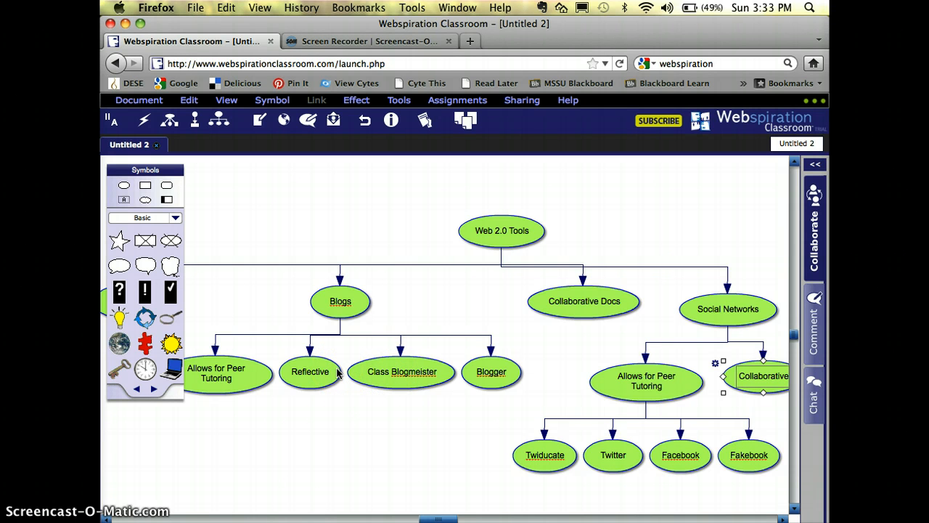
{"action": "left_click", "coordinate": [244, 370]}
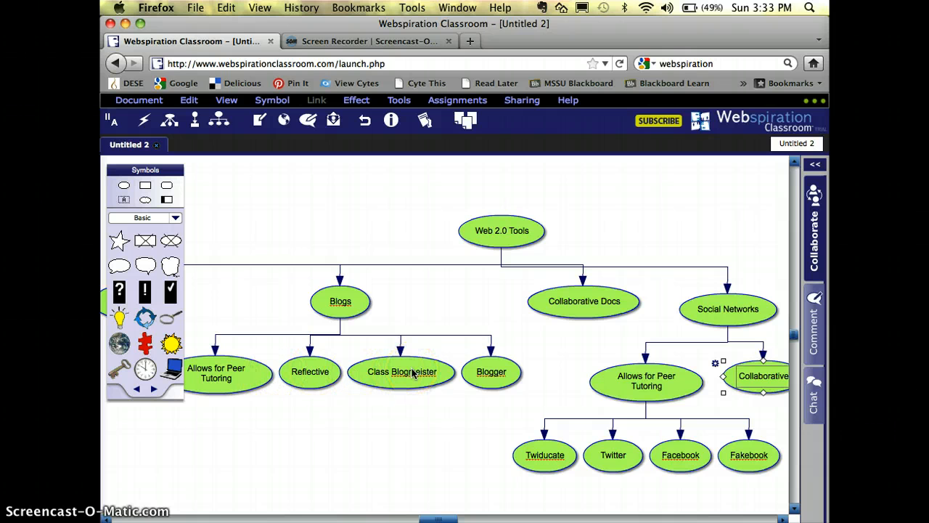
- Add an Examples idea under Blogs and attach Class Blogmeister and Blogger to it
{"action": "left_click", "coordinate": [340, 301]}
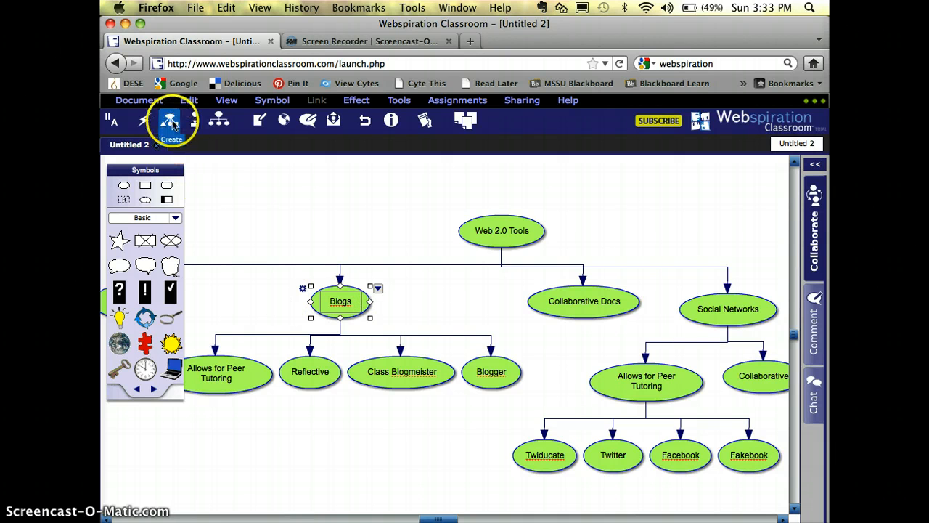
{"action": "left_click", "coordinate": [169, 121]}
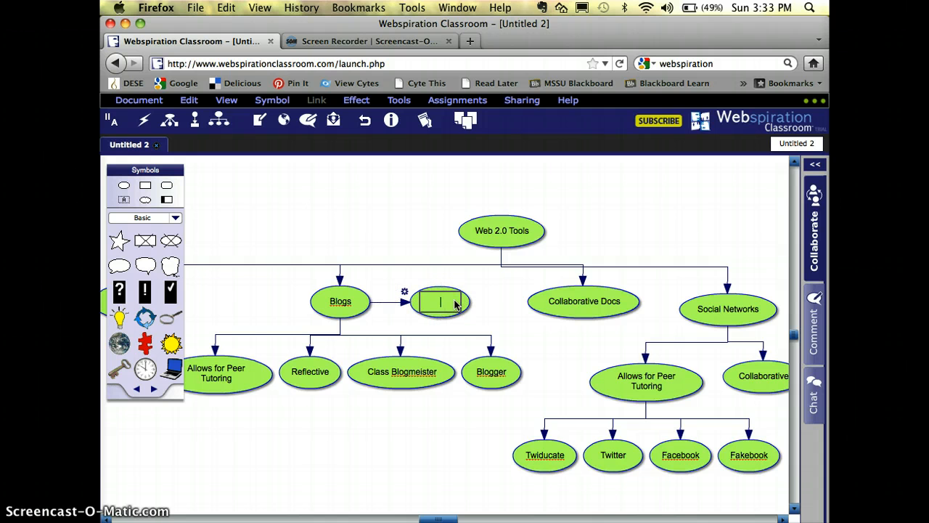
{"action": "type", "text": "Examples"}
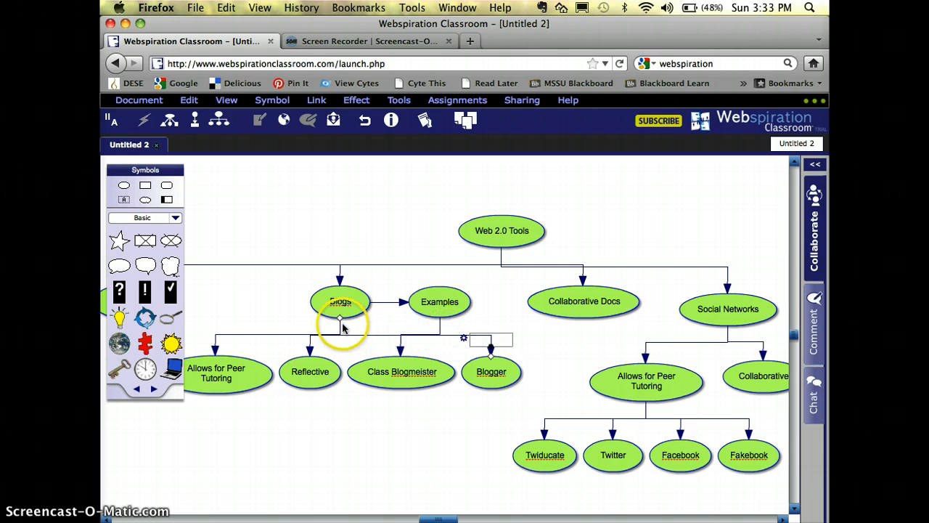
{"action": "left_click", "coordinate": [440, 301]}
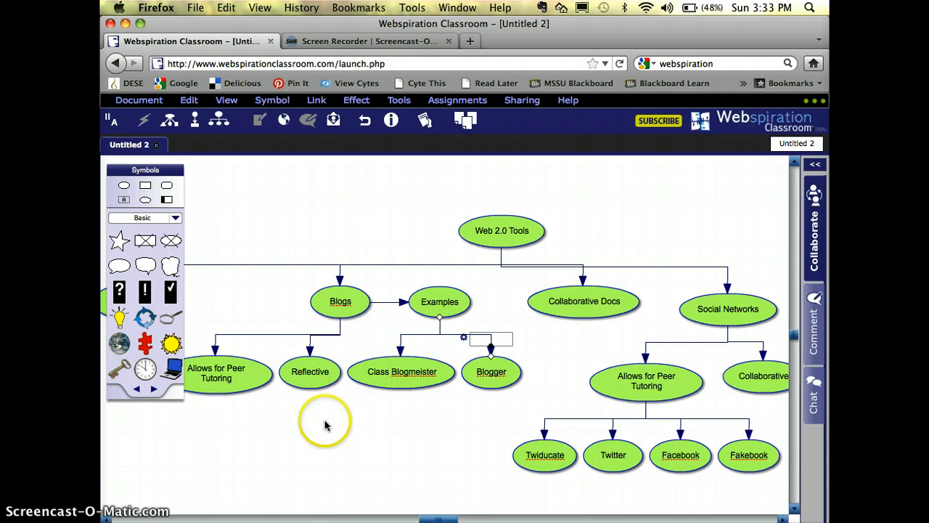
- Add a Reasons to Use idea linked from Blogs
{"action": "left_click", "coordinate": [341, 301]}
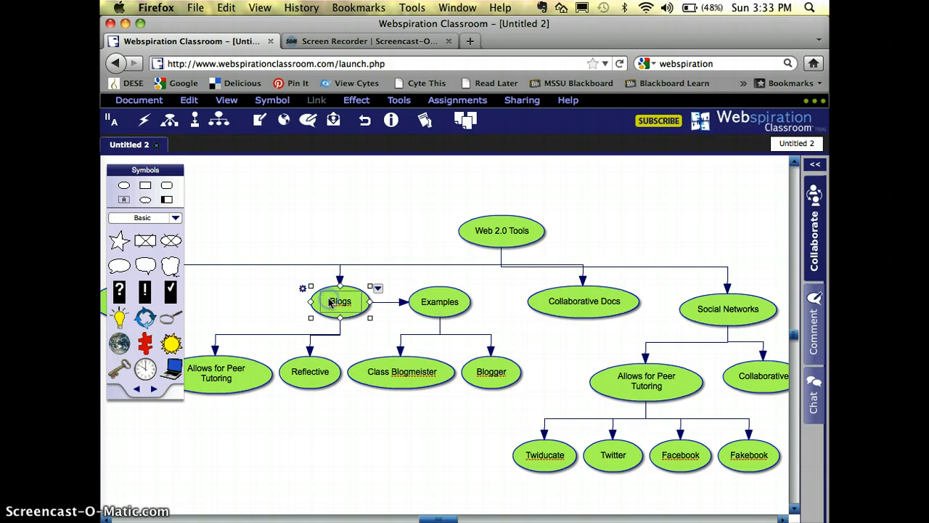
{"action": "left_click", "coordinate": [169, 120]}
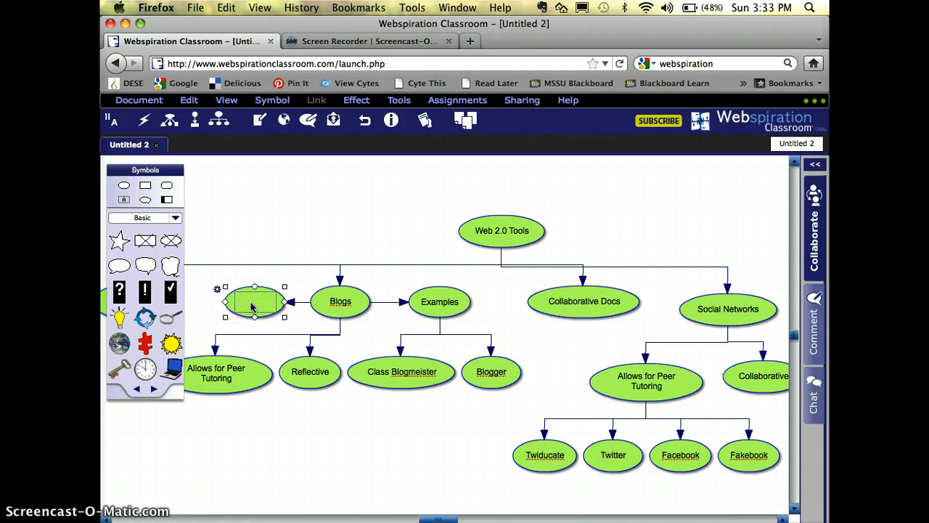
{"action": "type", "text": "Reasons to Use"}
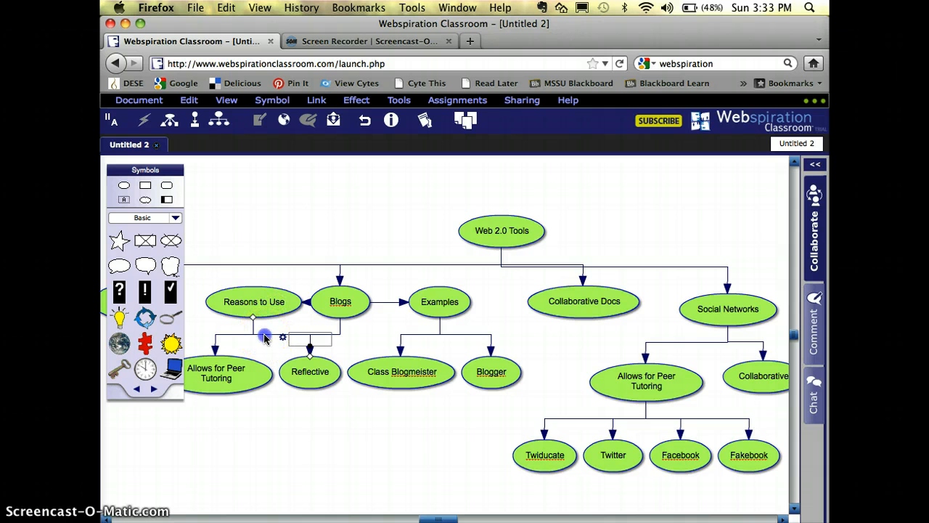
{"action": "mouse_move", "coordinate": [269, 336]}
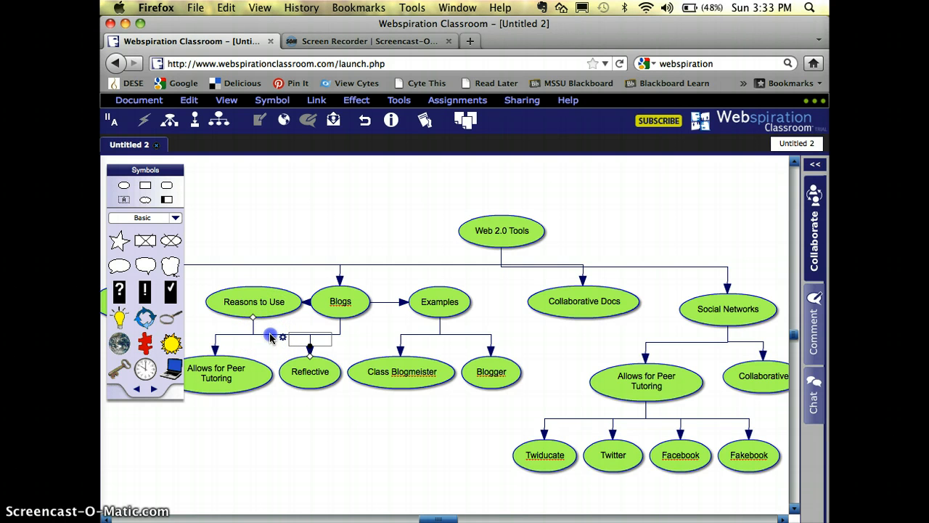
{"action": "mouse_move", "coordinate": [248, 335]}
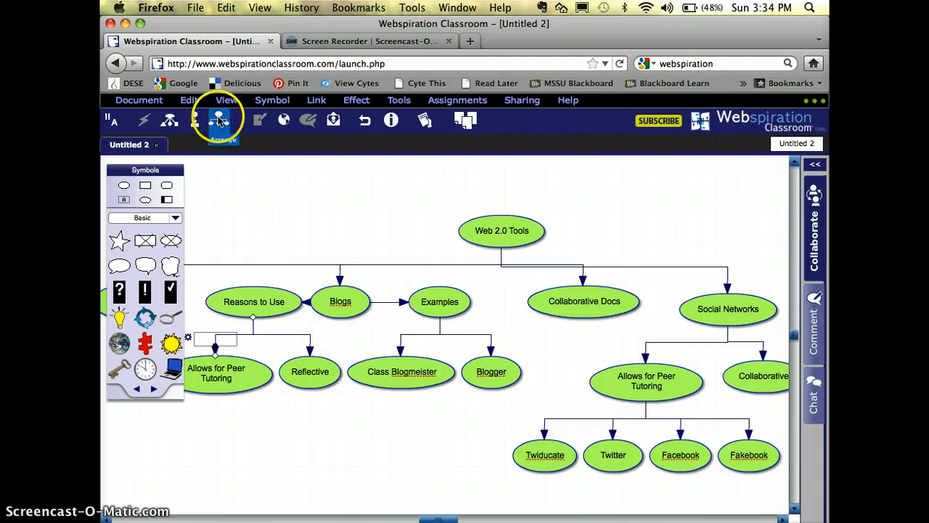
- Re-apply the tree layout, leaving Reasons to Use grouping Reflective and Allows for Peer Tutoring
{"action": "left_click", "coordinate": [219, 120]}
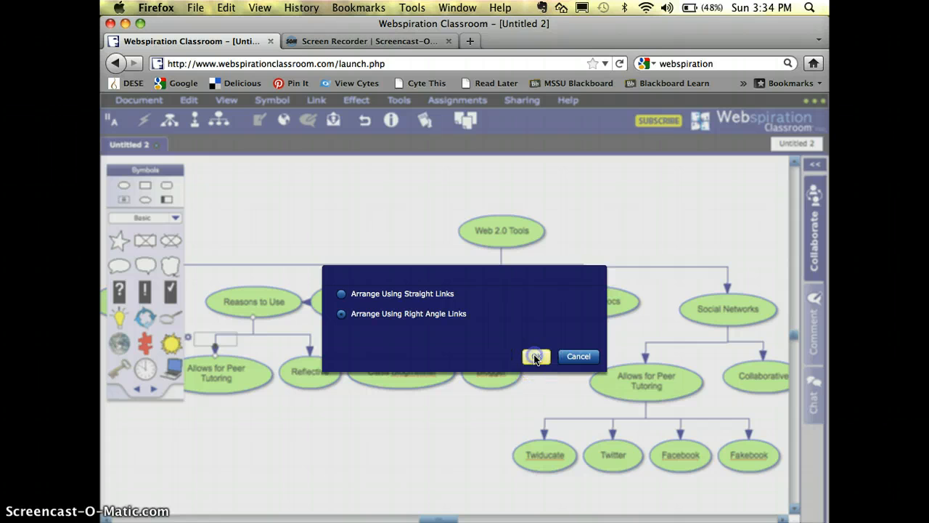
{"action": "left_click", "coordinate": [536, 356]}
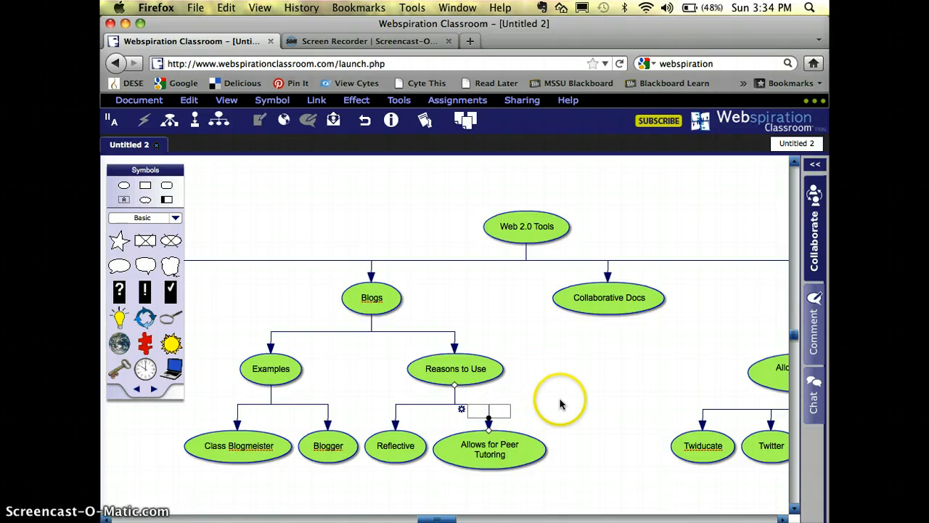
{"action": "mouse_move", "coordinate": [556, 337]}
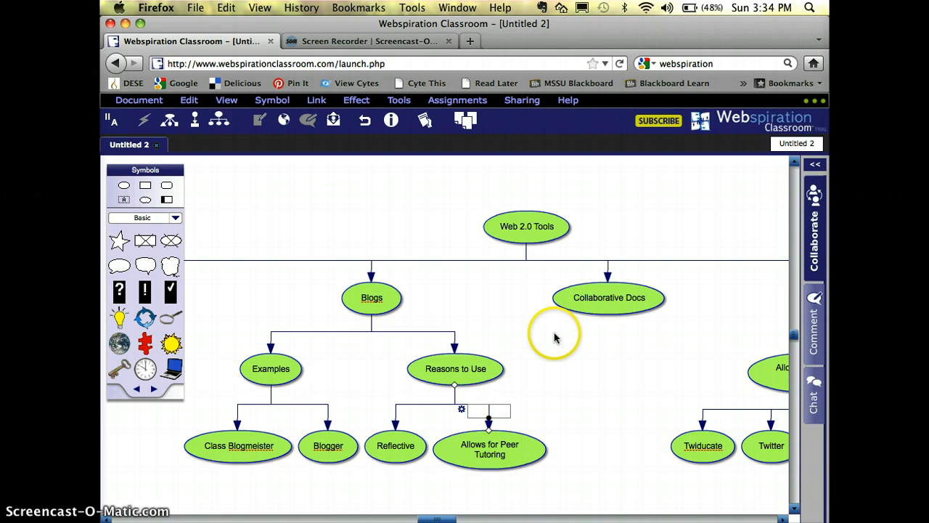
{"action": "mouse_move", "coordinate": [533, 268]}
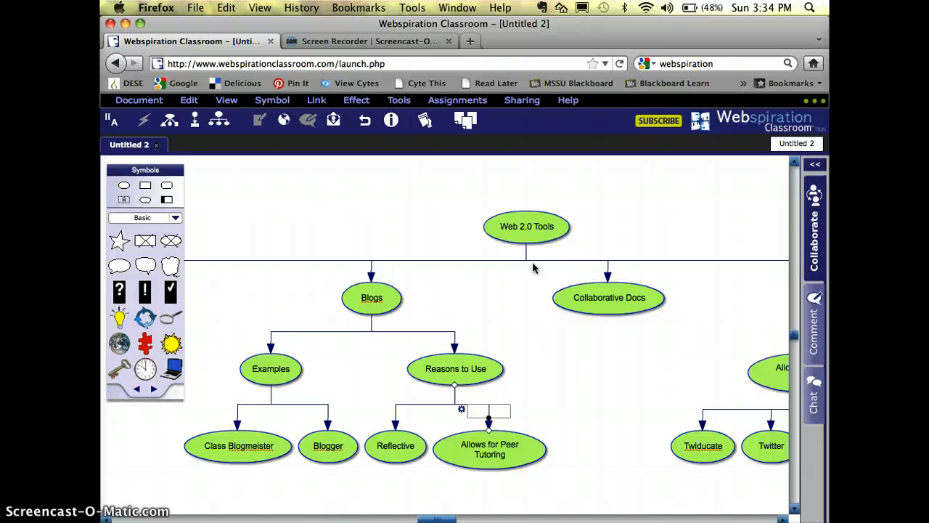
{"action": "left_click", "coordinate": [526, 226]}
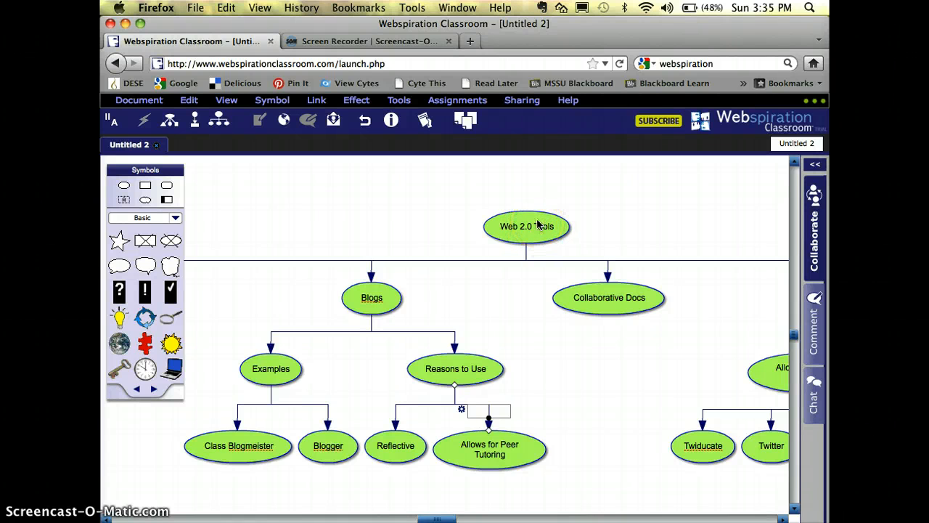
- Give Web 2.0 Tools a globe symbol and Blogs a notepad-with-pen symbol
{"action": "left_click", "coordinate": [527, 226]}
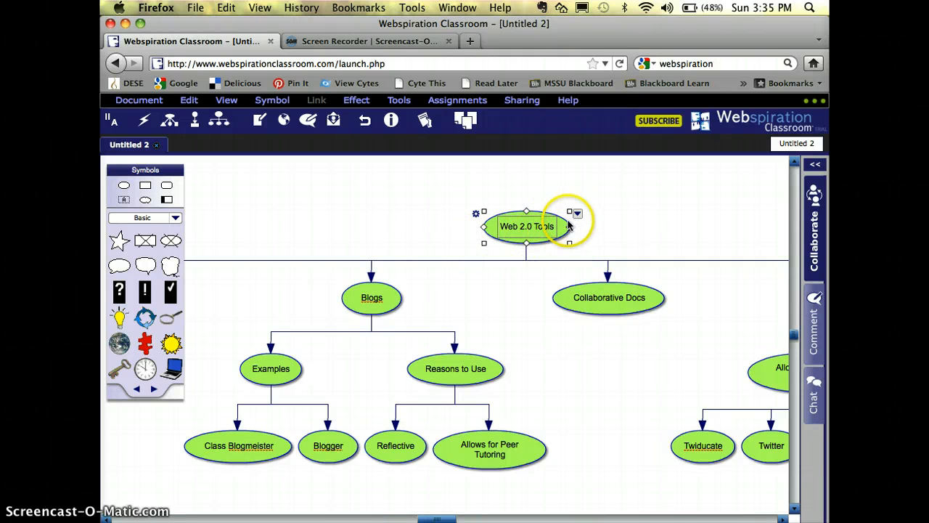
{"action": "mouse_move", "coordinate": [425, 257]}
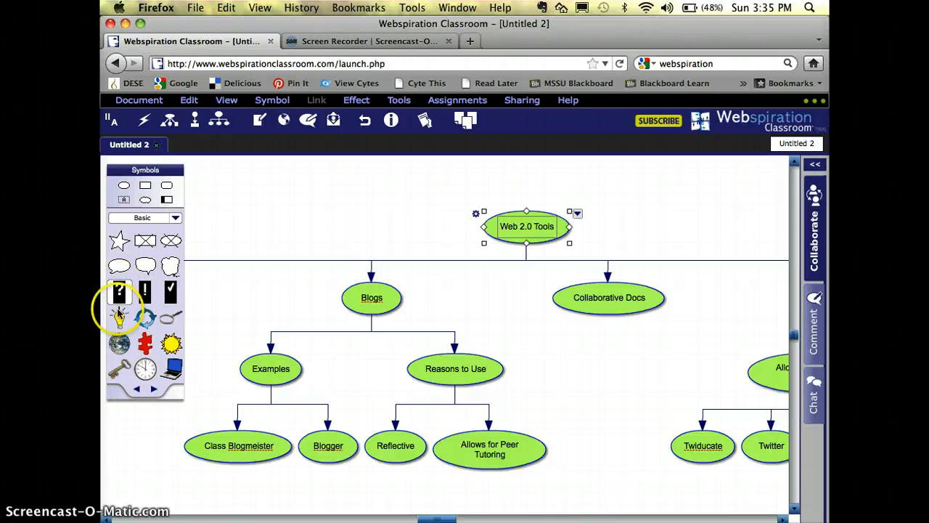
{"action": "mouse_move", "coordinate": [120, 344]}
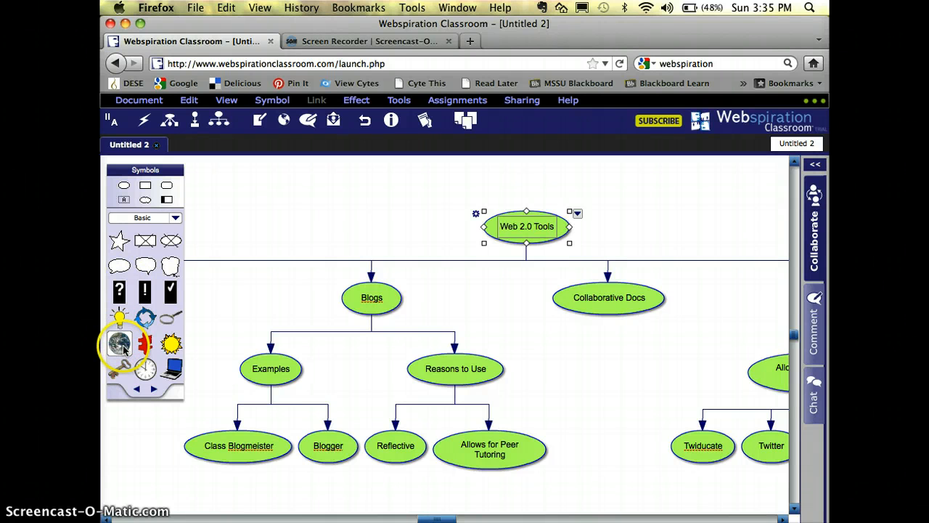
{"action": "left_click", "coordinate": [120, 345]}
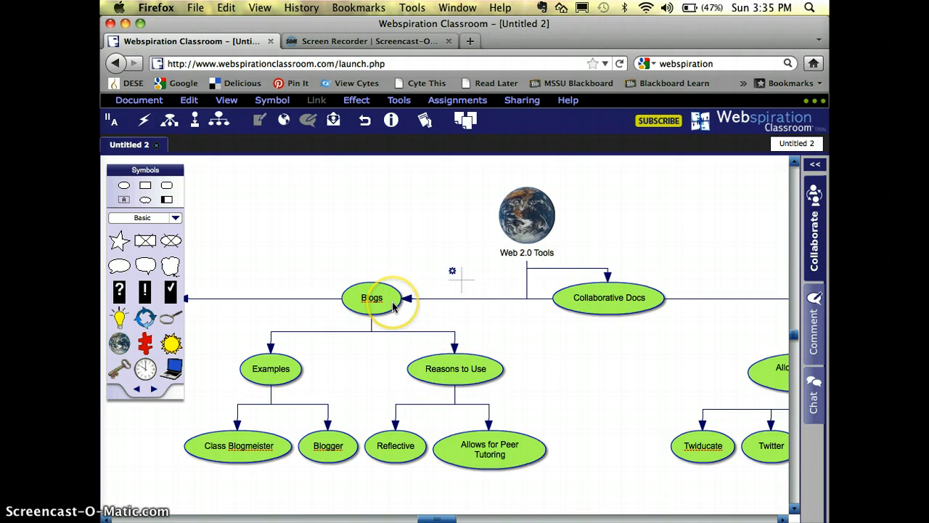
{"action": "left_click", "coordinate": [371, 298]}
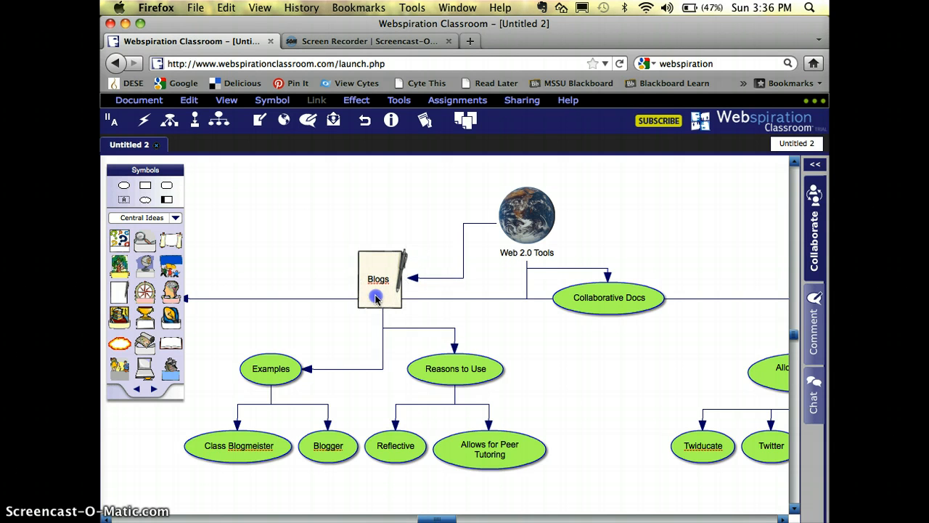
{"action": "left_click", "coordinate": [378, 283]}
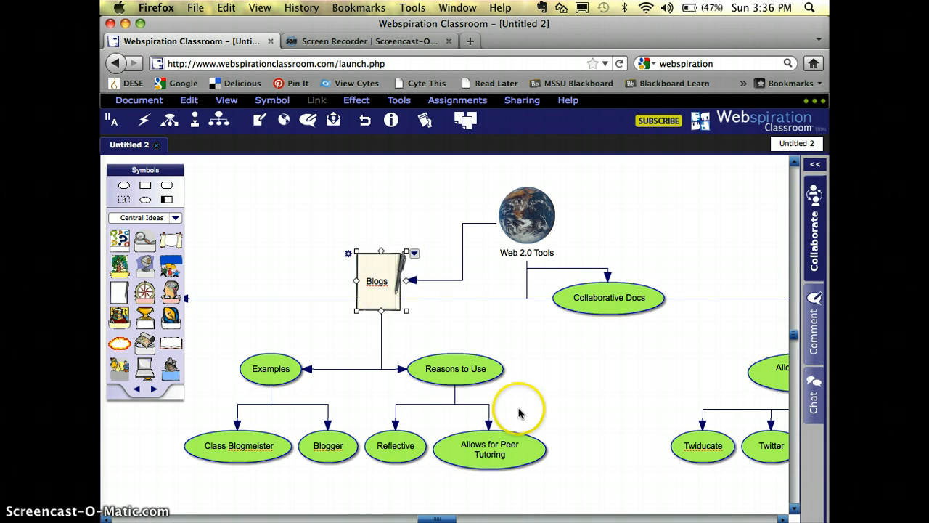
{"action": "left_click", "coordinate": [609, 297]}
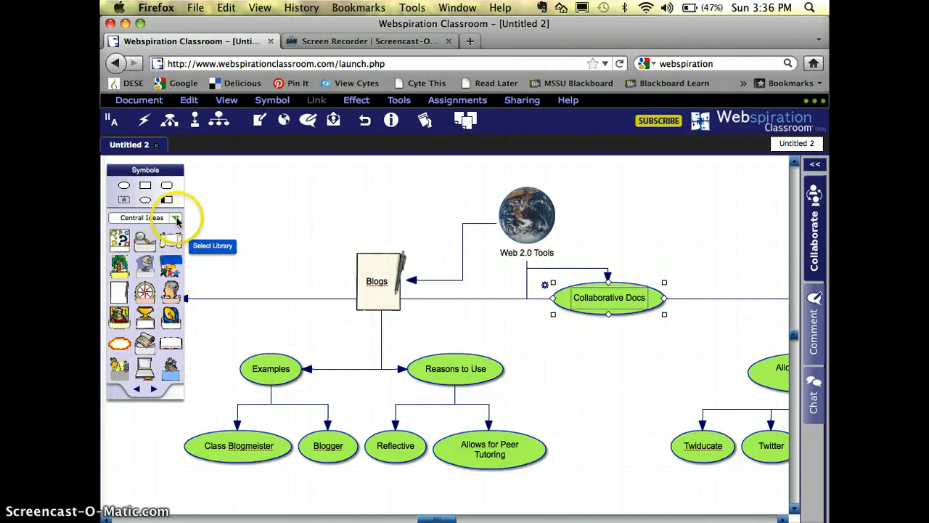
- Show Collaborative Docs as the Groups-Families ring-of-figures symbol, moved up toward Web 2.0 Tools
{"action": "left_click", "coordinate": [177, 218]}
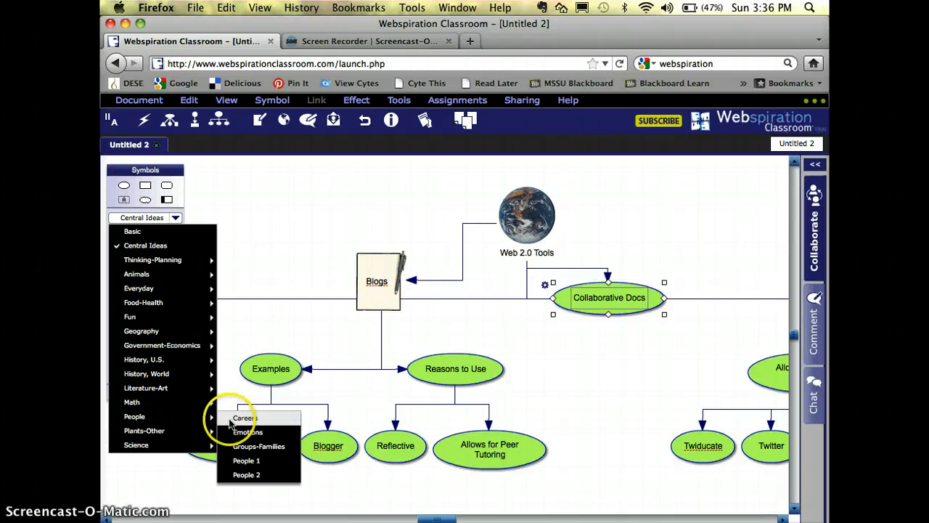
{"action": "left_click", "coordinate": [243, 417]}
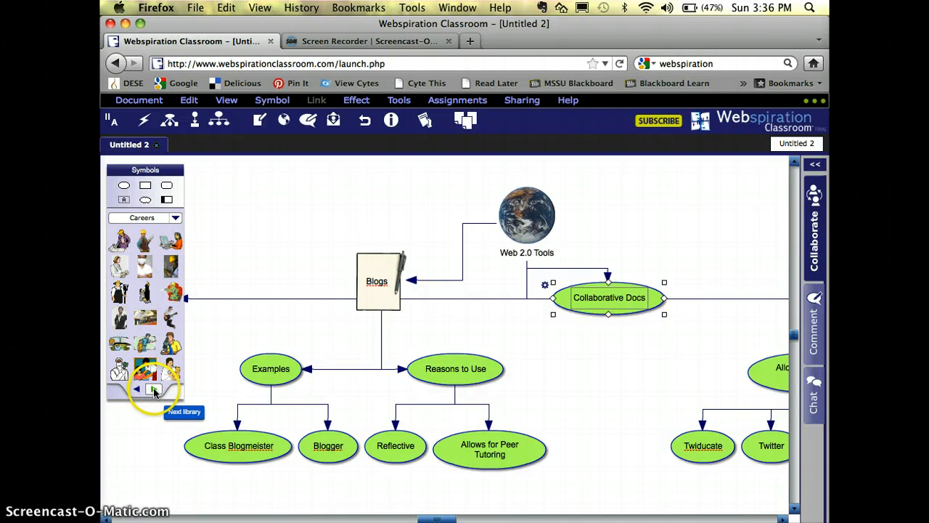
{"action": "left_click", "coordinate": [152, 390]}
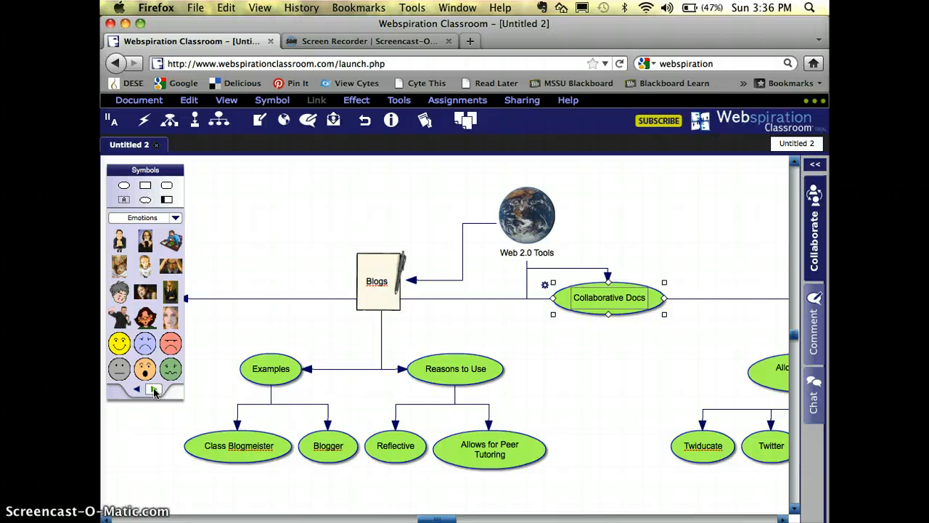
{"action": "left_click", "coordinate": [155, 390]}
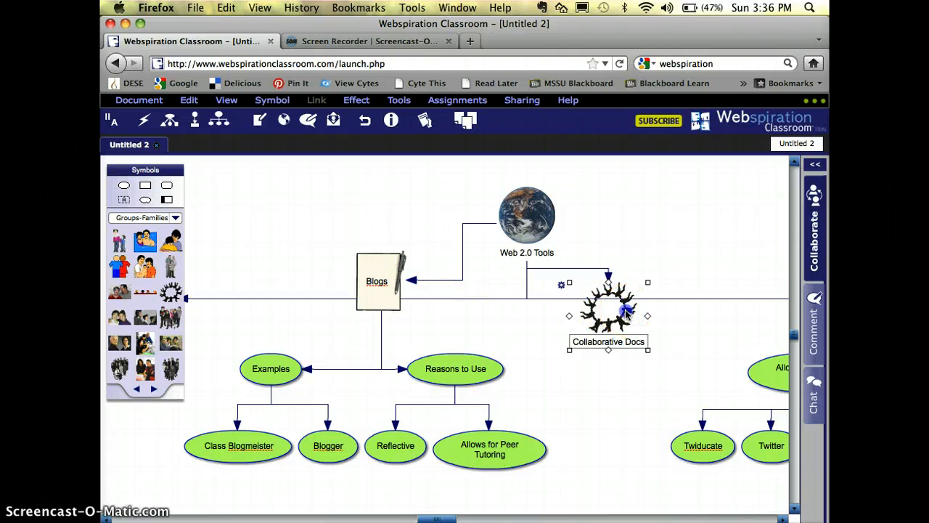
{"action": "left_click_drag", "start_coordinate": [609, 302], "coordinate": [619, 272]}
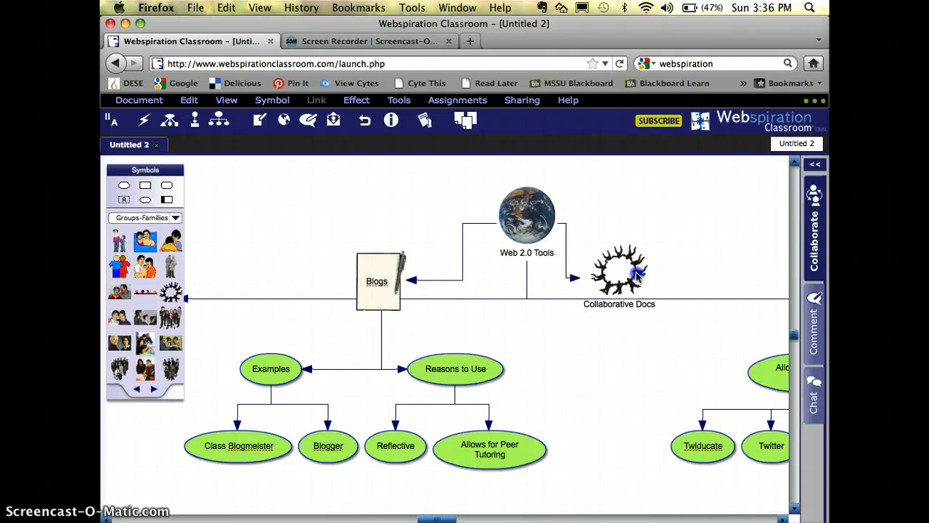
{"action": "left_click", "coordinate": [619, 272]}
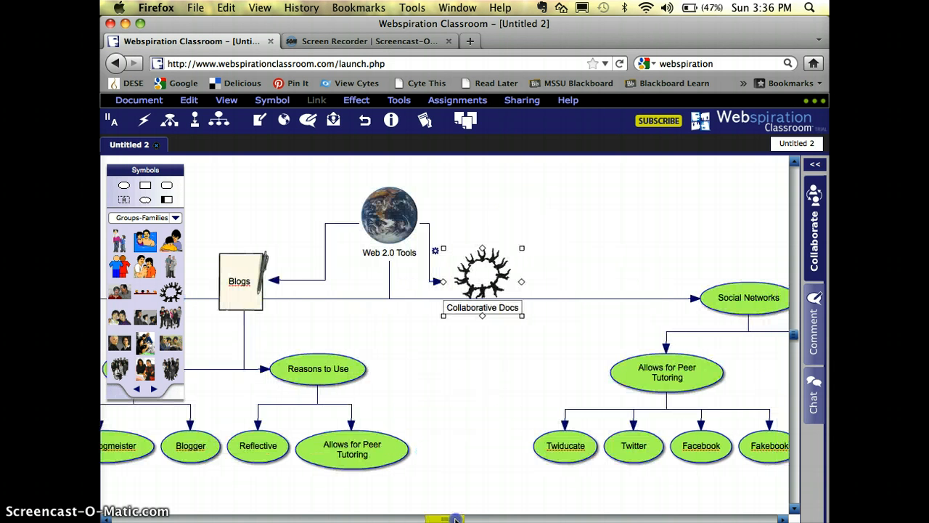
{"action": "left_click", "coordinate": [482, 274]}
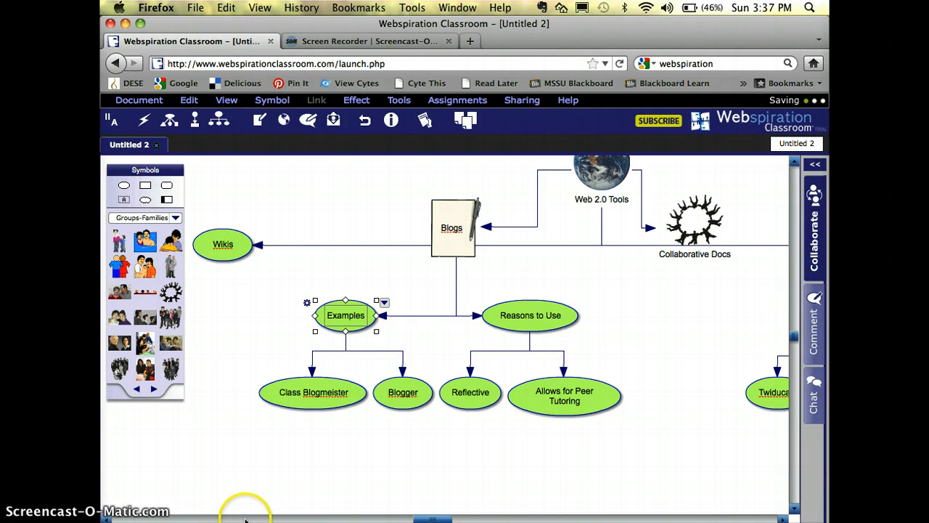
{"action": "mouse_move", "coordinate": [286, 515]}
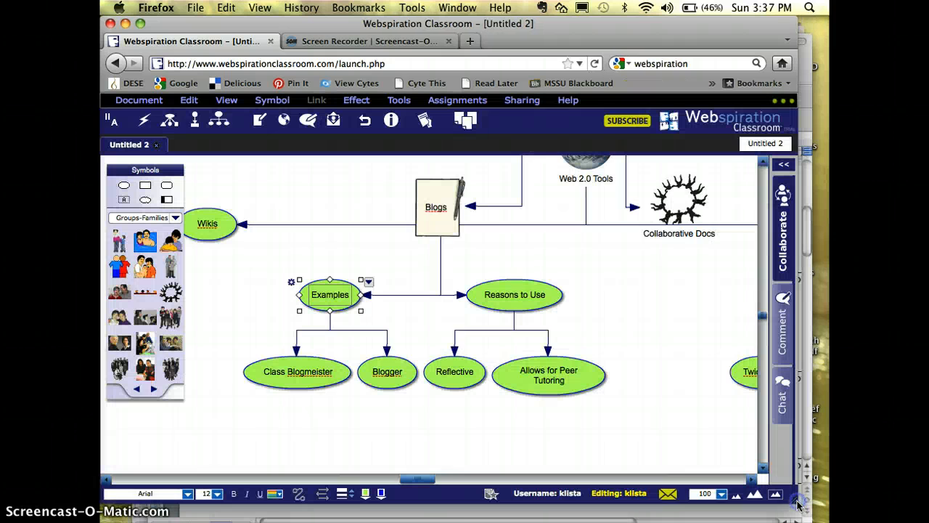
{"action": "mouse_move", "coordinate": [166, 484]}
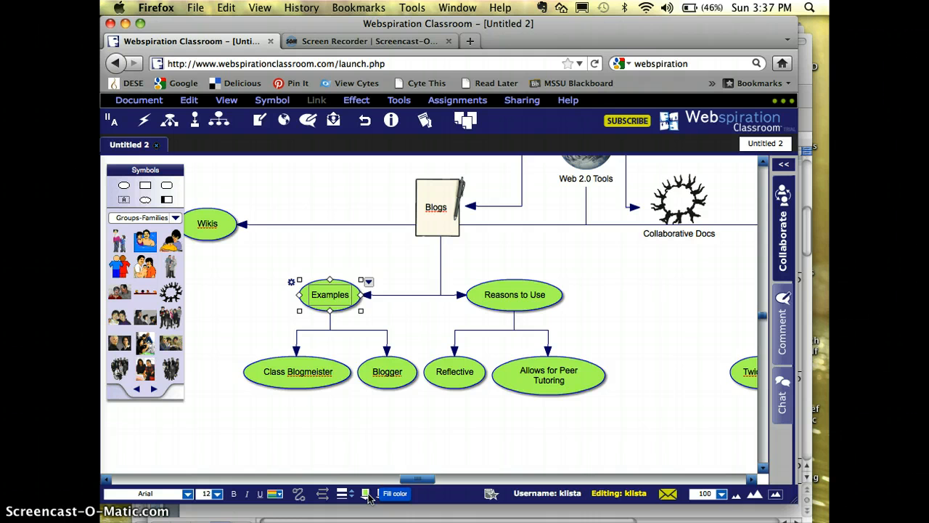
- Change the Examples and Reasons to Use node fills from green to light blue
{"action": "left_click", "coordinate": [366, 494]}
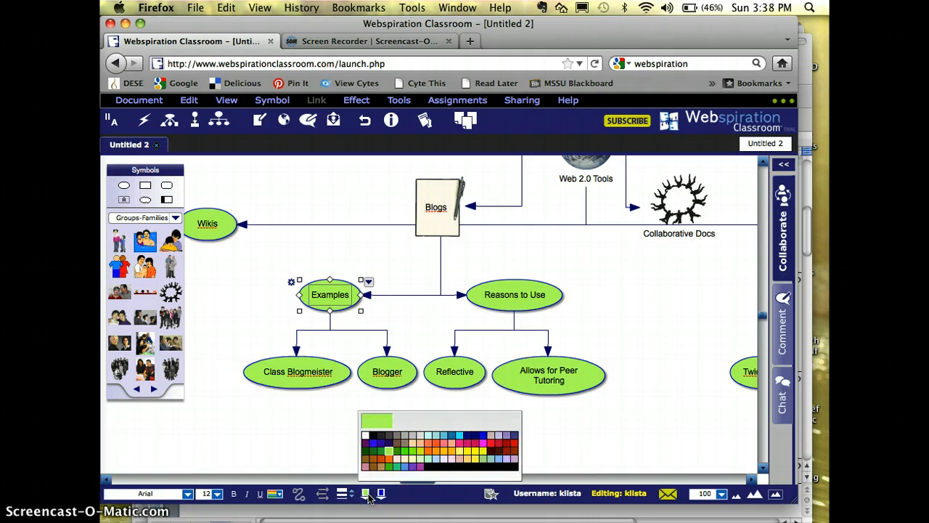
{"action": "left_click", "coordinate": [427, 435]}
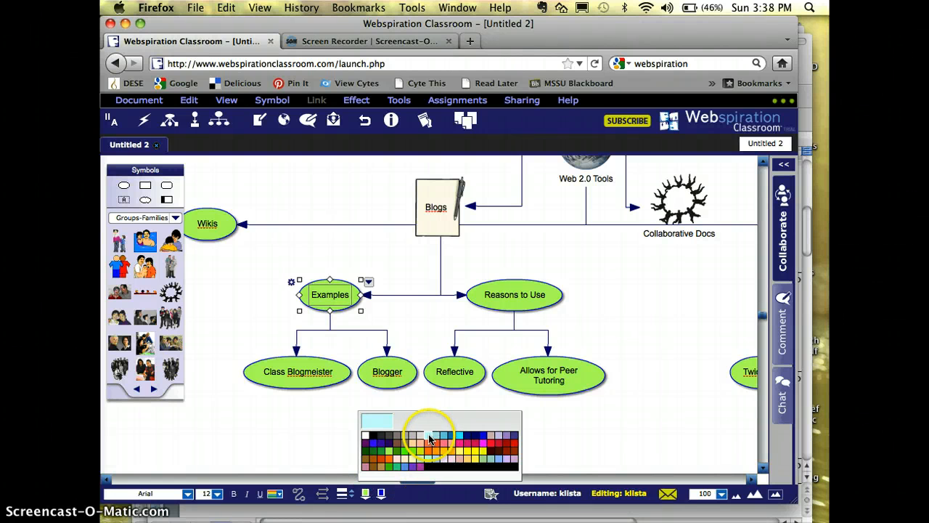
{"action": "left_click", "coordinate": [427, 435]}
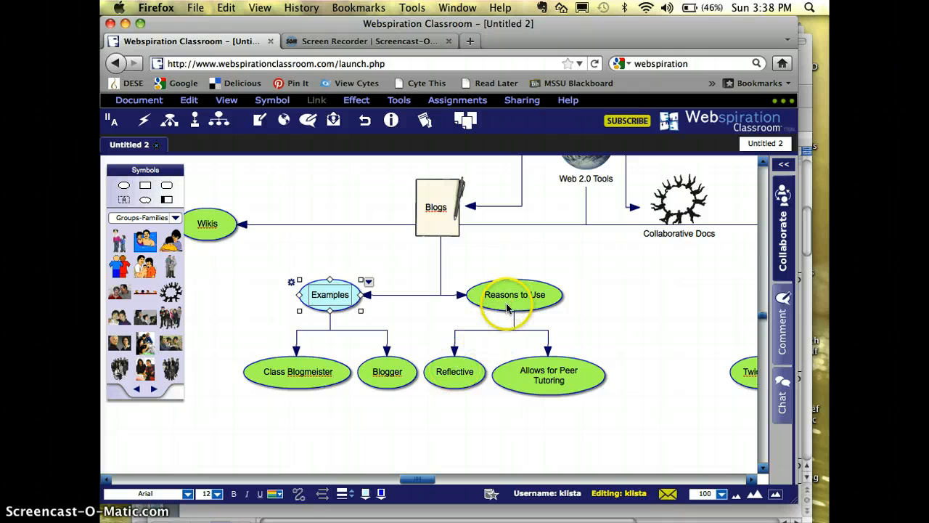
{"action": "left_click", "coordinate": [515, 294]}
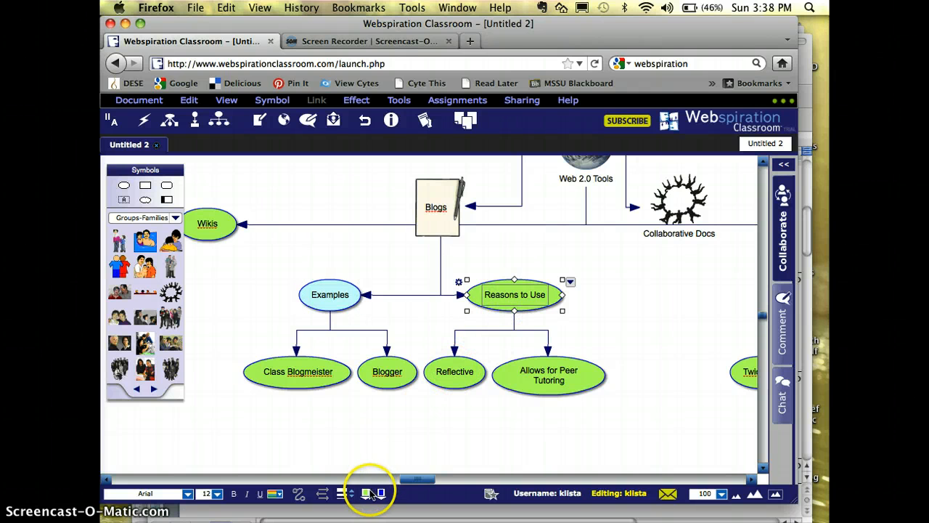
{"action": "left_click", "coordinate": [367, 493]}
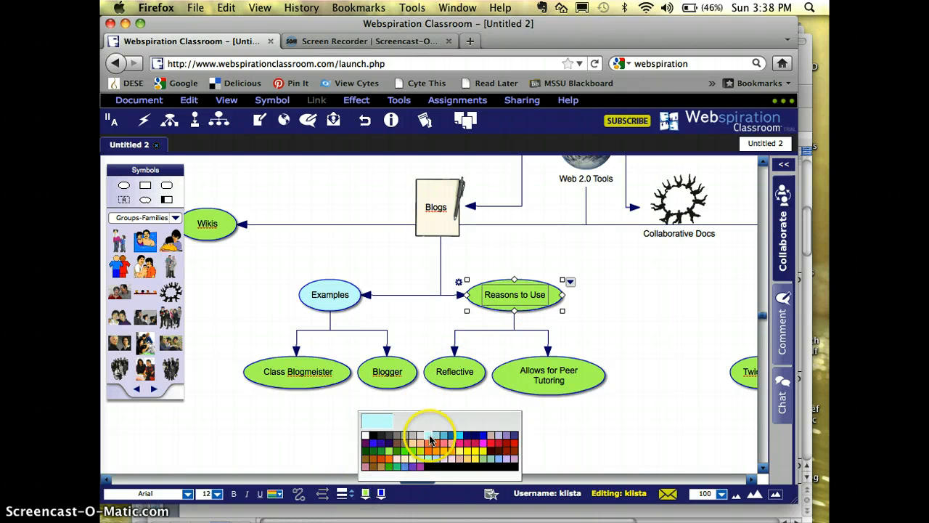
{"action": "left_click", "coordinate": [428, 435]}
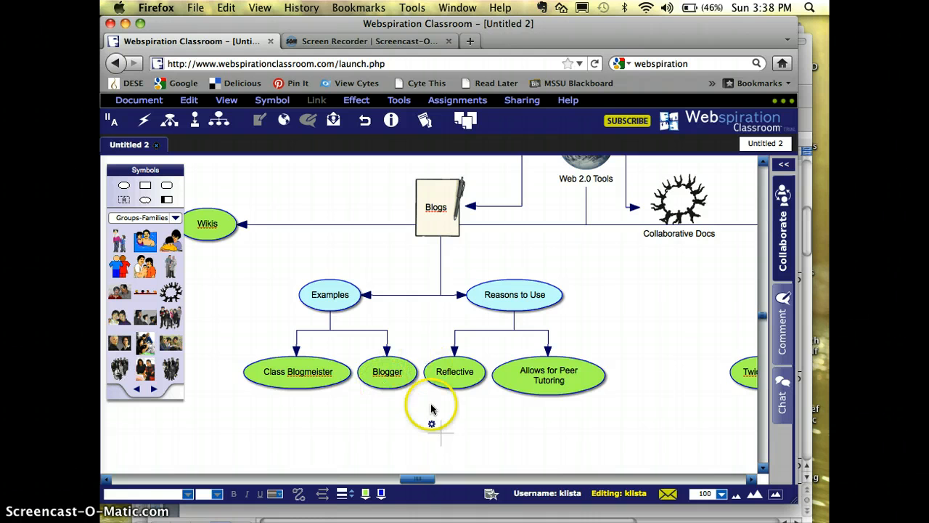
{"action": "mouse_move", "coordinate": [424, 393]}
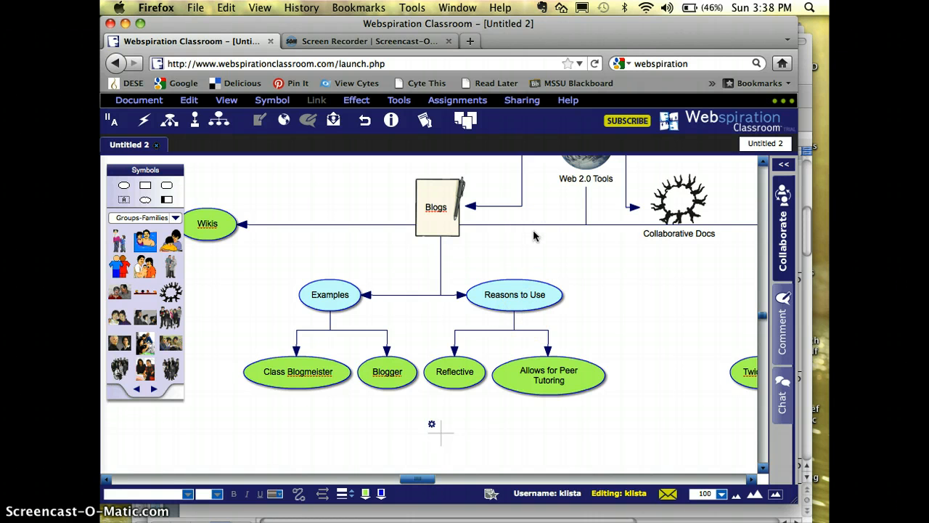
{"action": "mouse_move", "coordinate": [522, 108]}
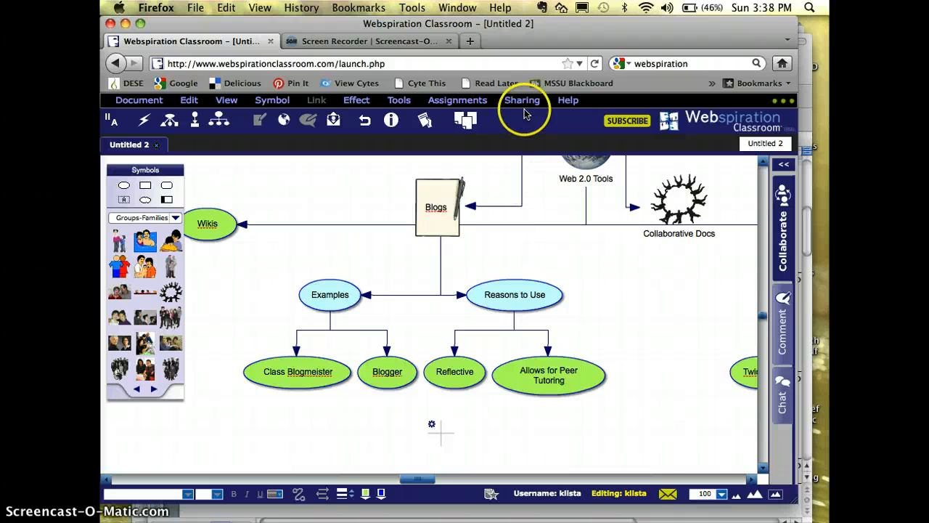
- Name the map 'Web 2.0 Tools' and publish it publicly to generate a view link
{"action": "left_click", "coordinate": [522, 99]}
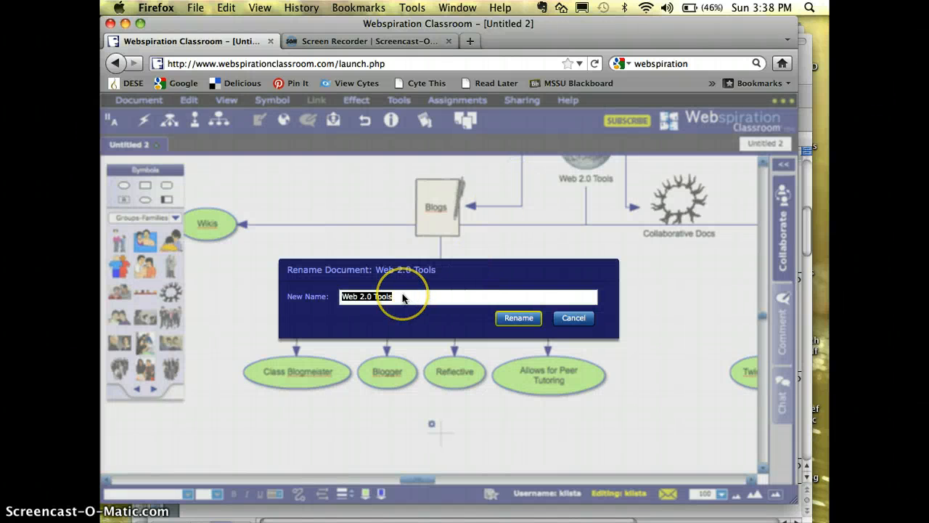
{"action": "mouse_move", "coordinate": [458, 325]}
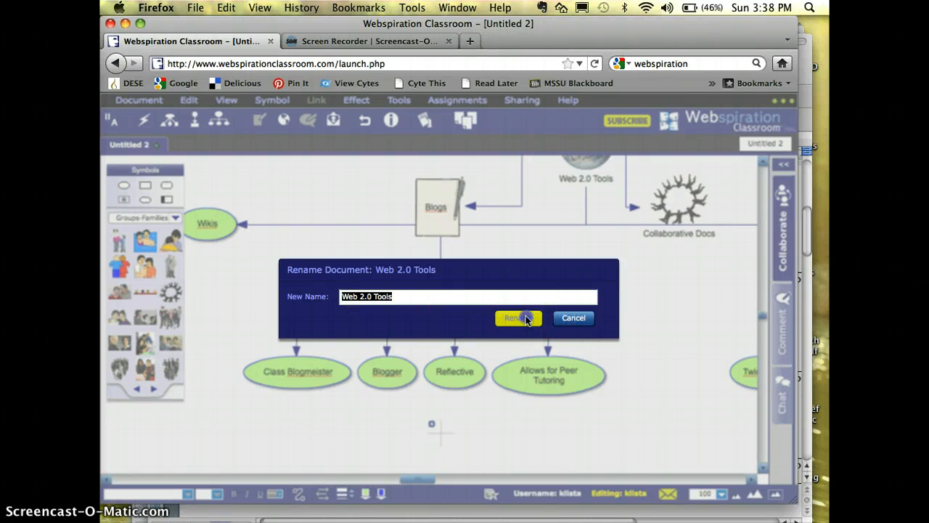
{"action": "left_click", "coordinate": [514, 318]}
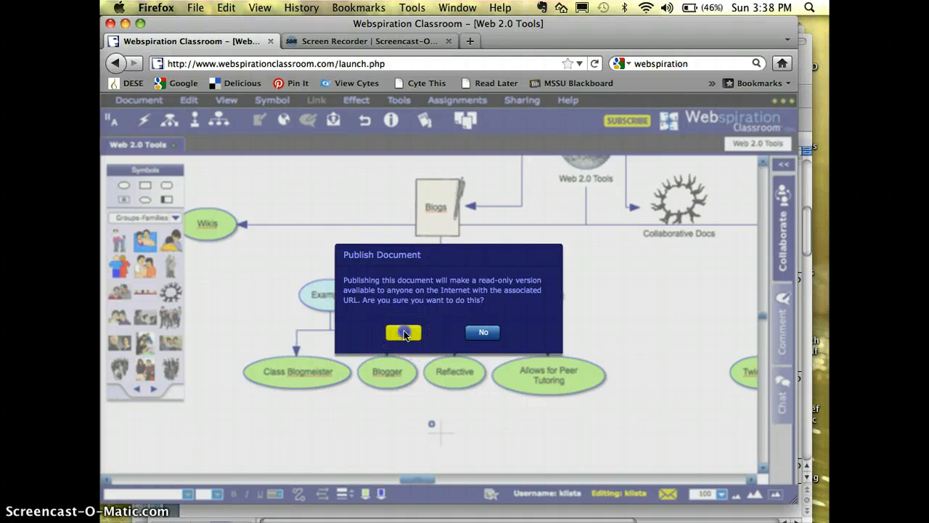
{"action": "left_click", "coordinate": [403, 331]}
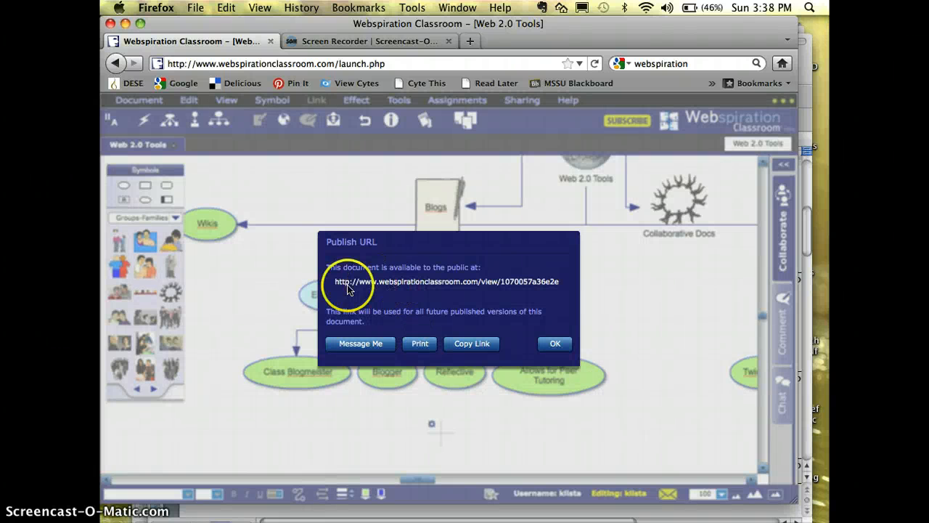
{"action": "mouse_move", "coordinate": [403, 289]}
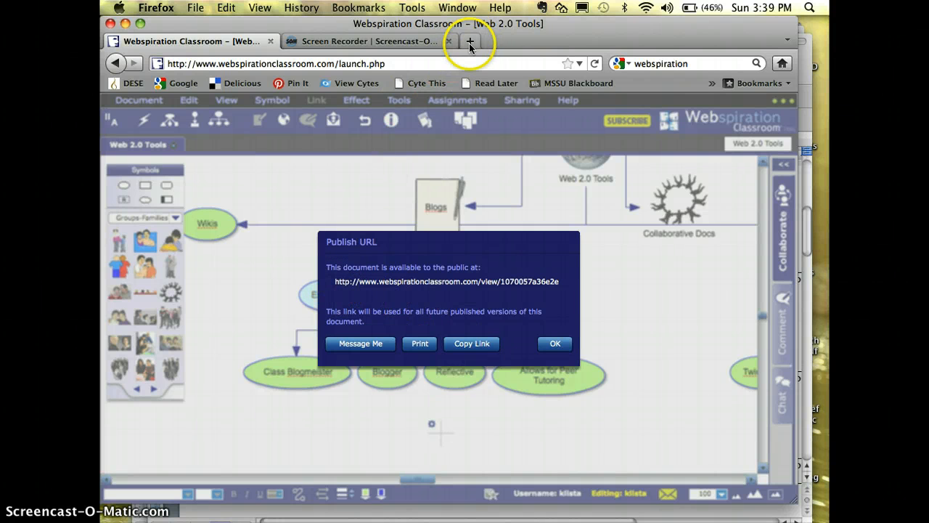
{"action": "left_click", "coordinate": [555, 343]}
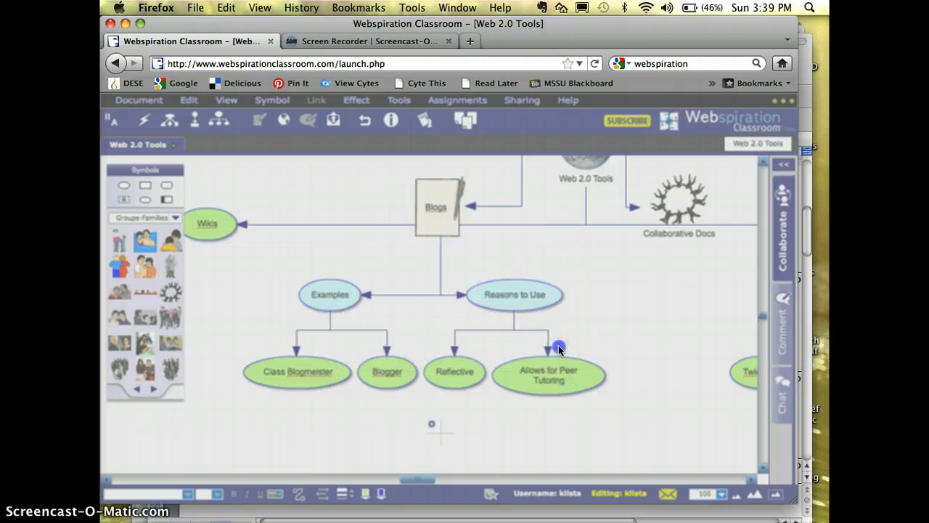
- Go to weebly.com in a new tab and edit the Meet Your Instructor site
{"action": "left_click", "coordinate": [469, 41]}
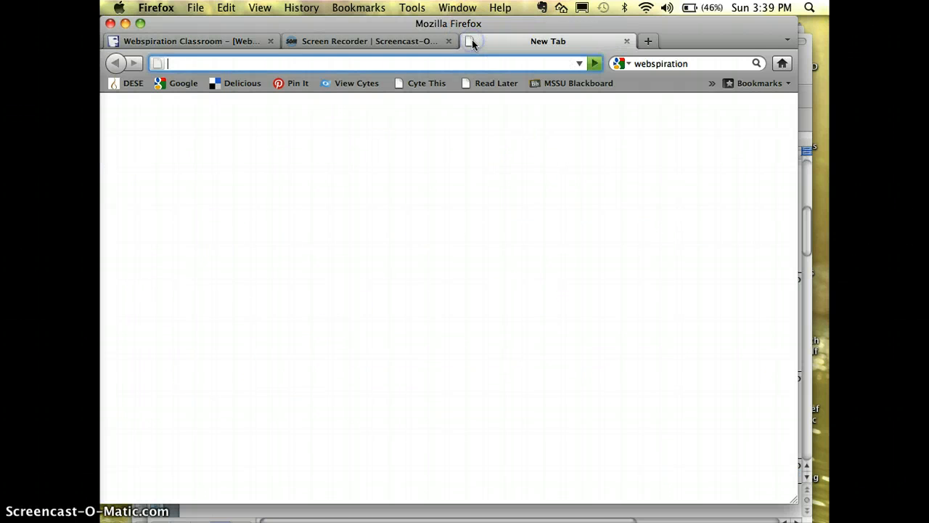
{"action": "type", "text": "www."}
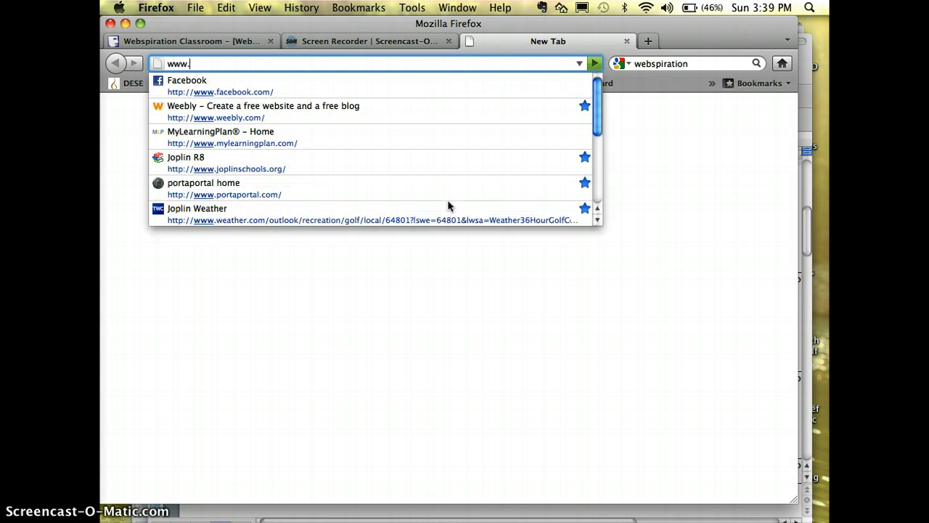
{"action": "left_click", "coordinate": [264, 111]}
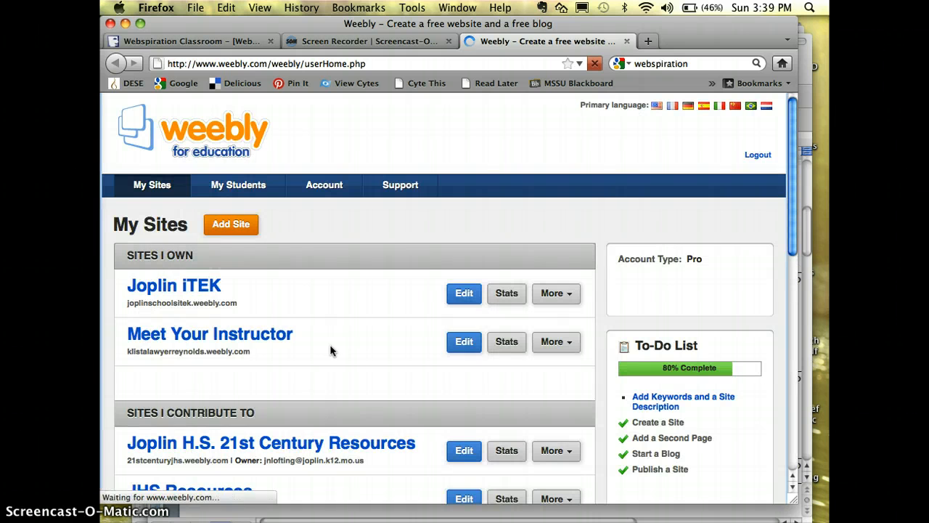
{"action": "left_click", "coordinate": [463, 341]}
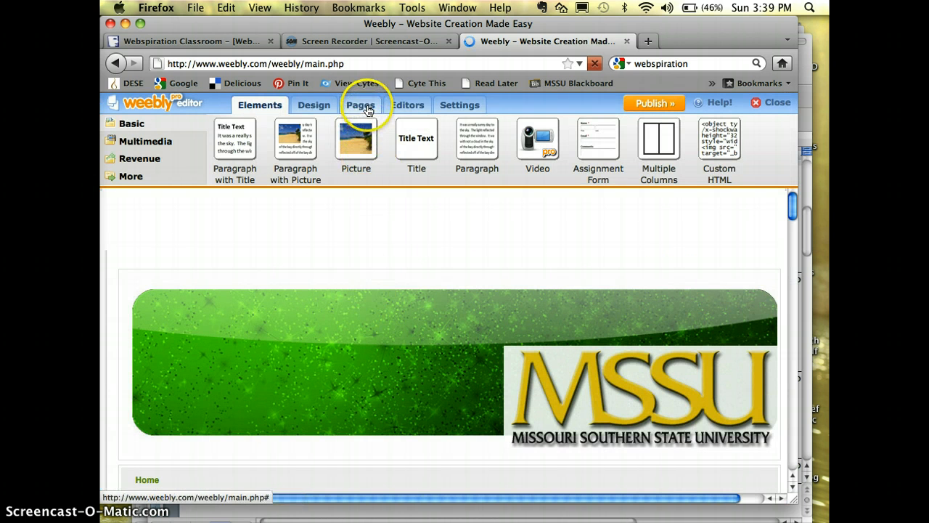
- Add a site page named 'EDUC 301 Portfolio' and open it for editing
{"action": "left_click", "coordinate": [360, 105]}
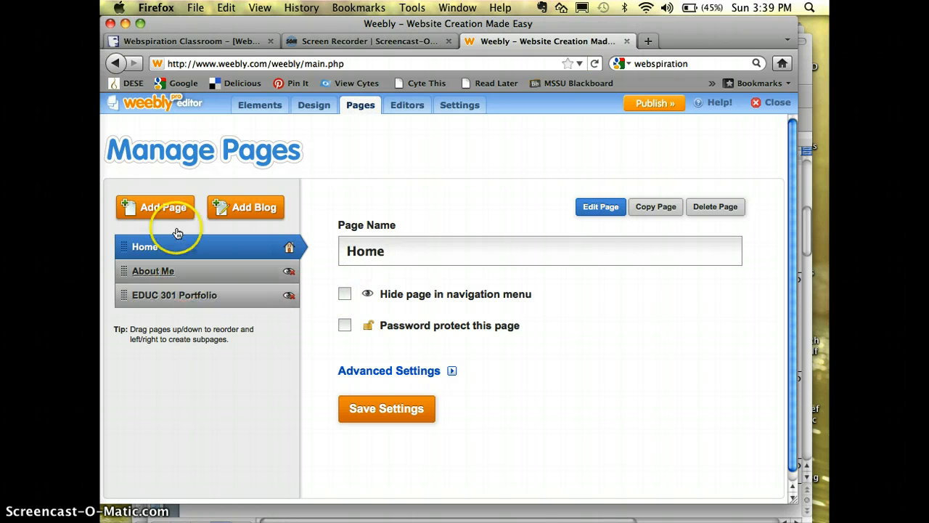
{"action": "left_click", "coordinate": [155, 207]}
{"action": "type", "text": "EDUC"}
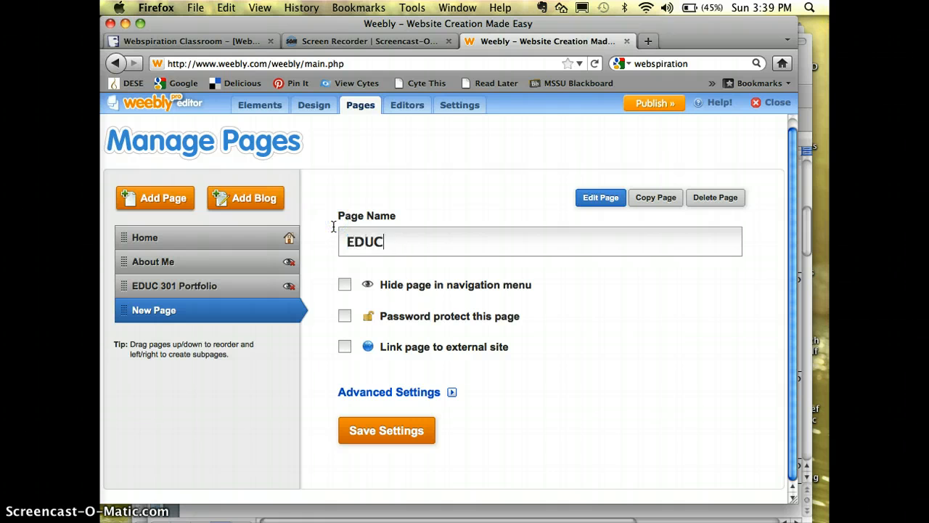
{"action": "type", "text": "301 Po"}
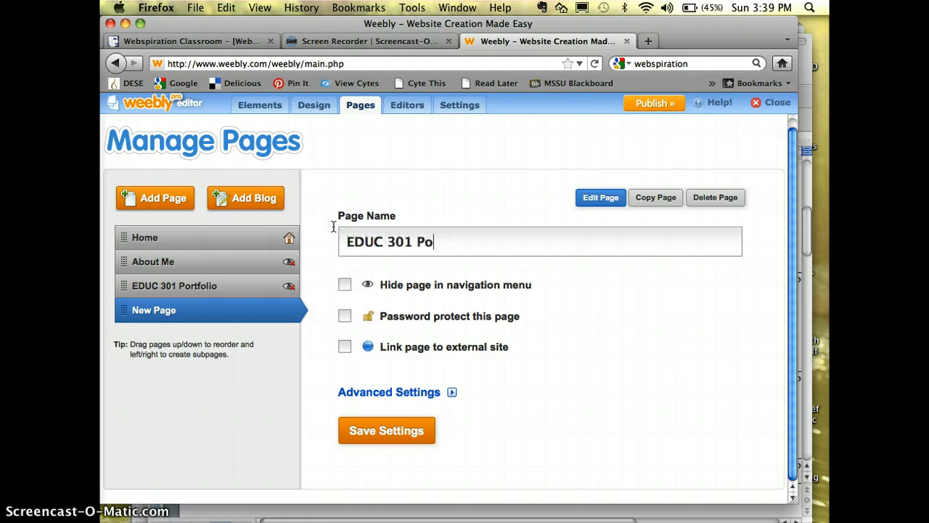
{"action": "type", "text": "rtfolio"}
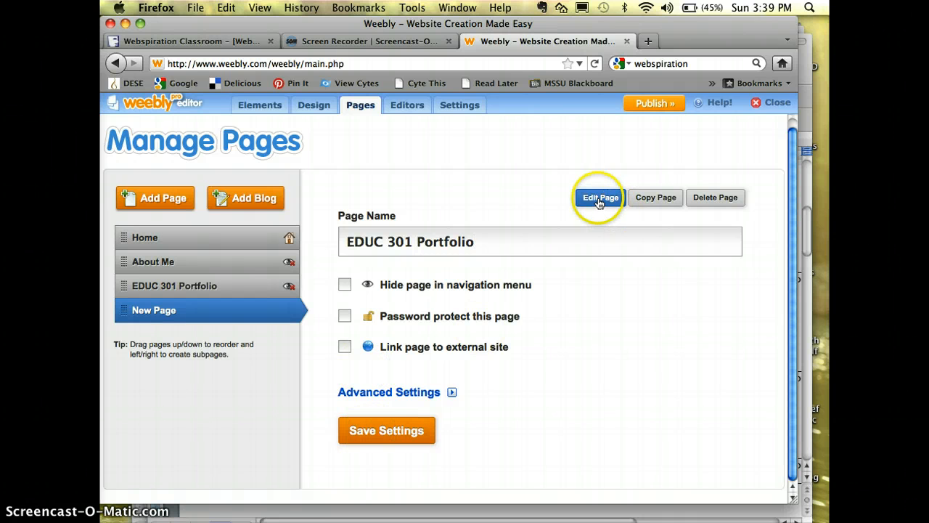
{"action": "left_click", "coordinate": [601, 197]}
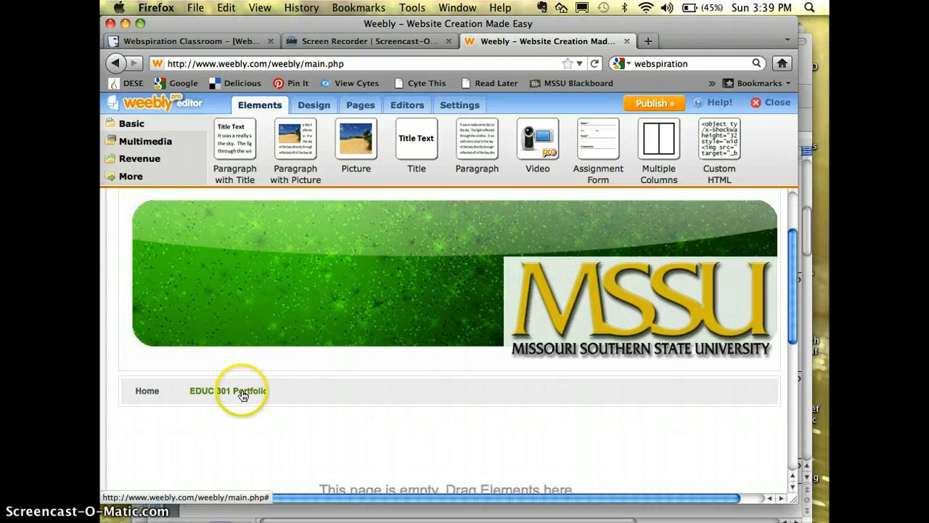
{"action": "mouse_move", "coordinate": [234, 143]}
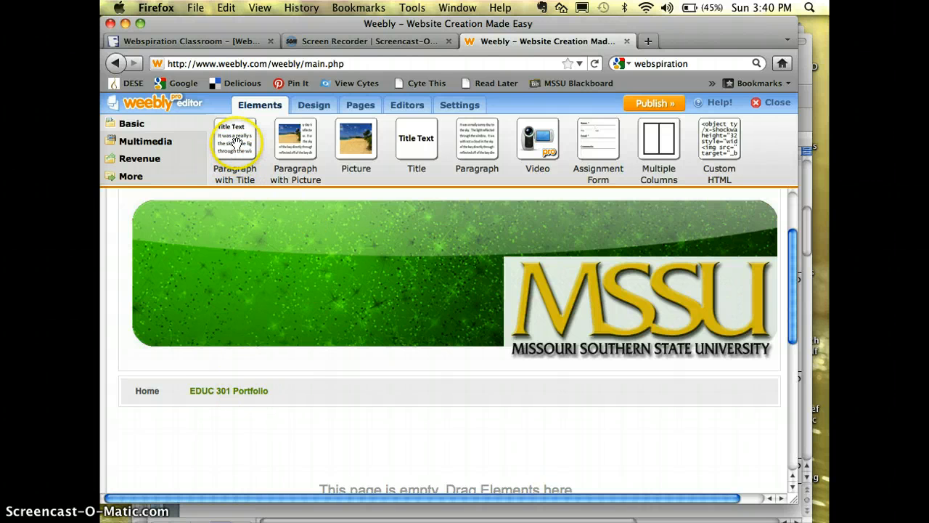
- Add a Paragraph with Title block: title 'Concept Map', text 'Web 2.0 Concept Map'
{"action": "left_click_drag", "start_coordinate": [234, 146], "coordinate": [248, 407]}
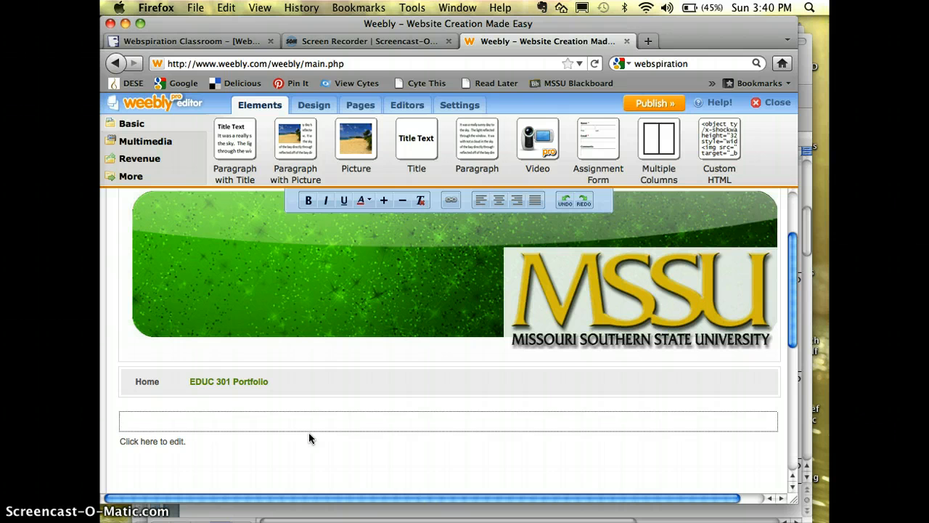
{"action": "left_click", "coordinate": [122, 421]}
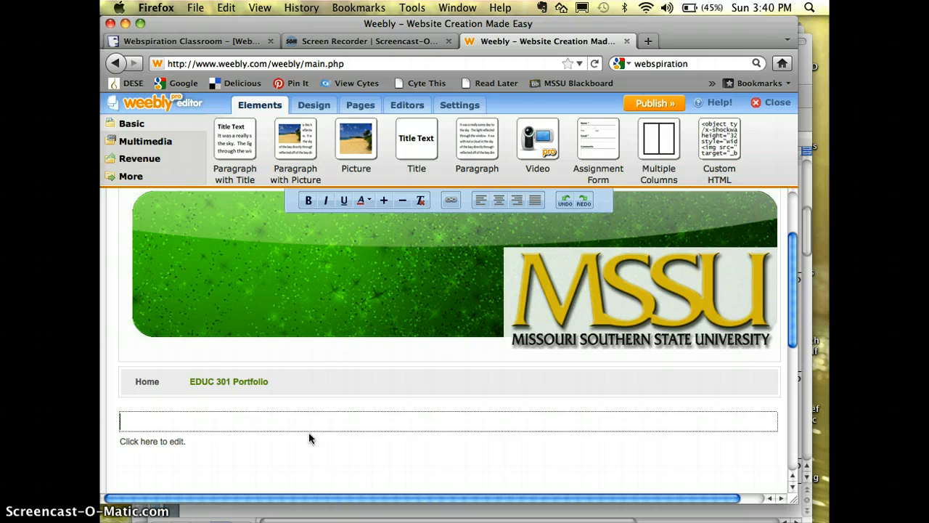
{"action": "type", "text": "Concept Map"}
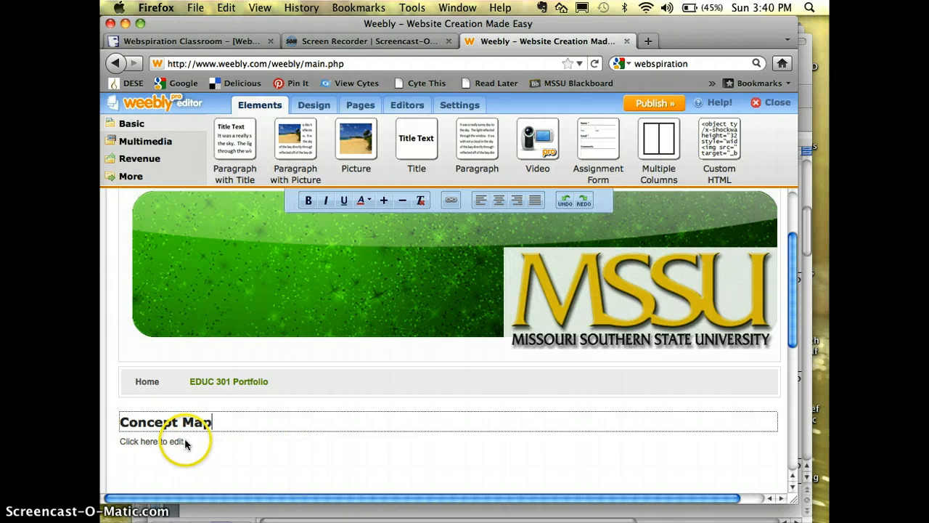
{"action": "left_click", "coordinate": [160, 442]}
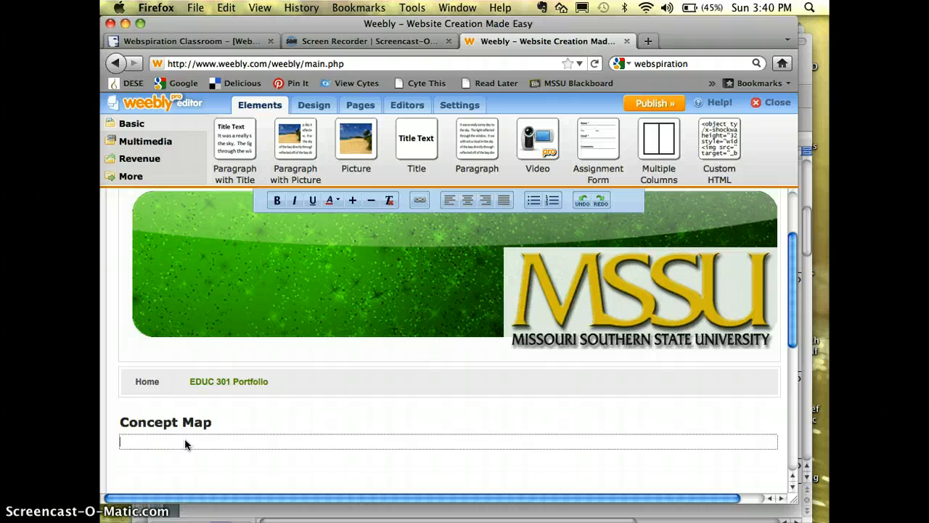
{"action": "type", "text": "Web 2."}
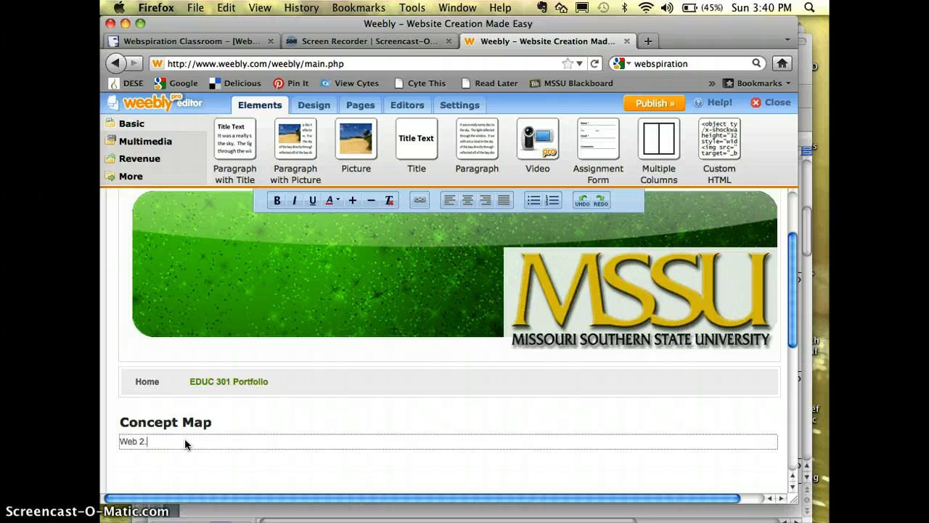
{"action": "type", "text": "0 Concept"}
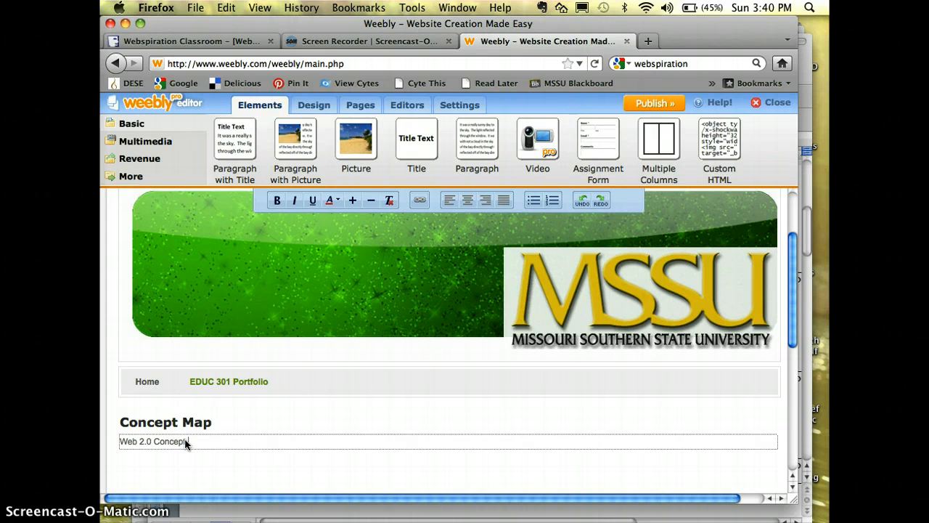
{"action": "type", "text": "Map"}
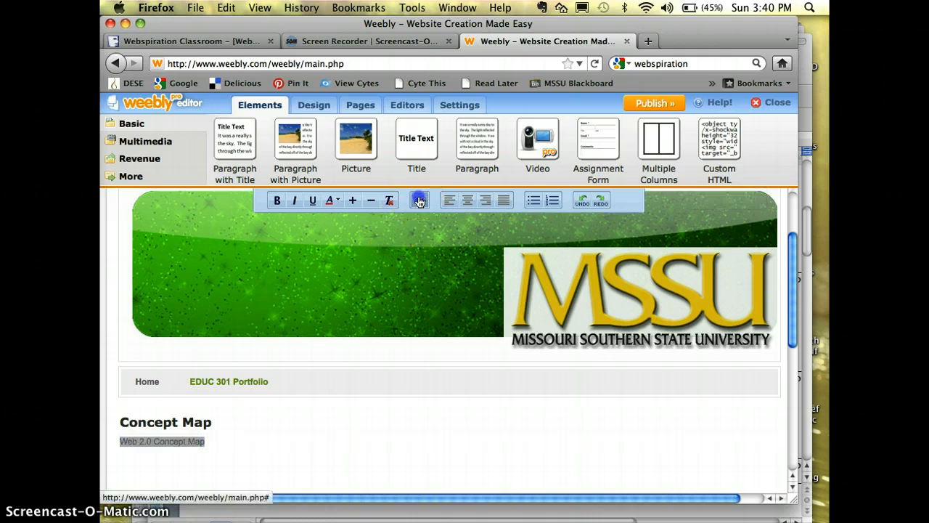
- Link the text to the Webspiration view URL, opening in a new window
{"action": "left_click", "coordinate": [420, 201]}
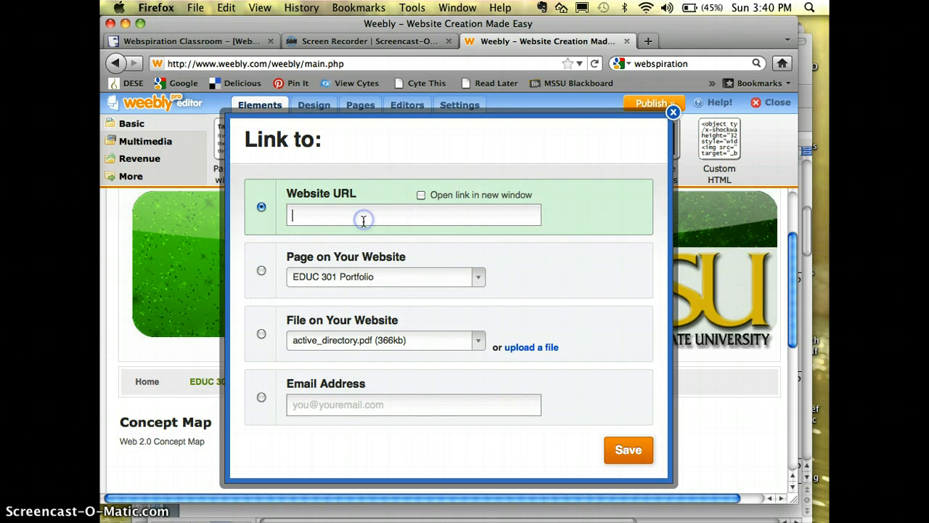
{"action": "type", "text": ".webspirationclassroom.com/view/1070057a36e2e"}
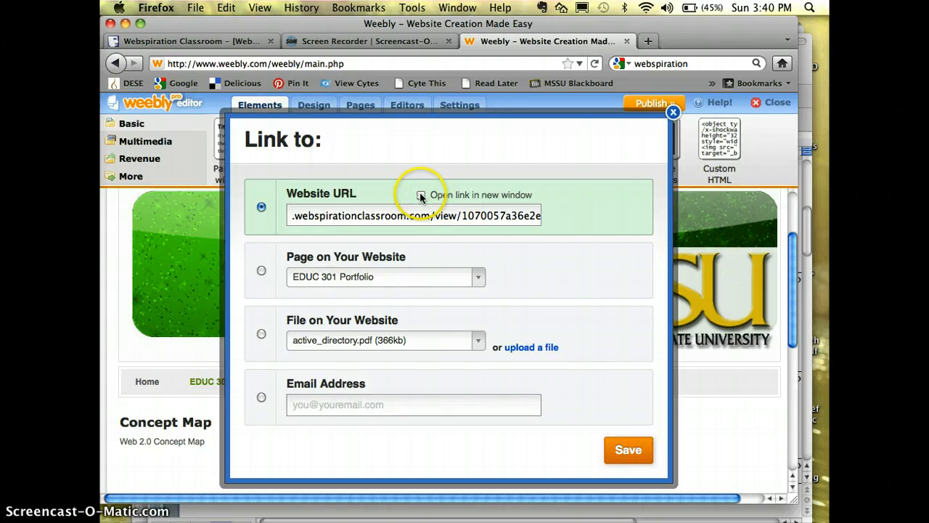
{"action": "left_click", "coordinate": [421, 196]}
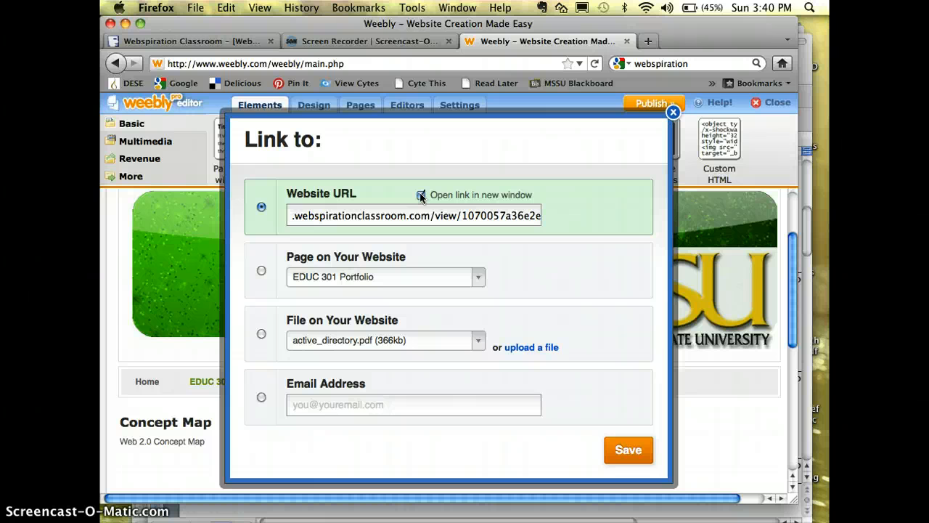
{"action": "left_click", "coordinate": [421, 195]}
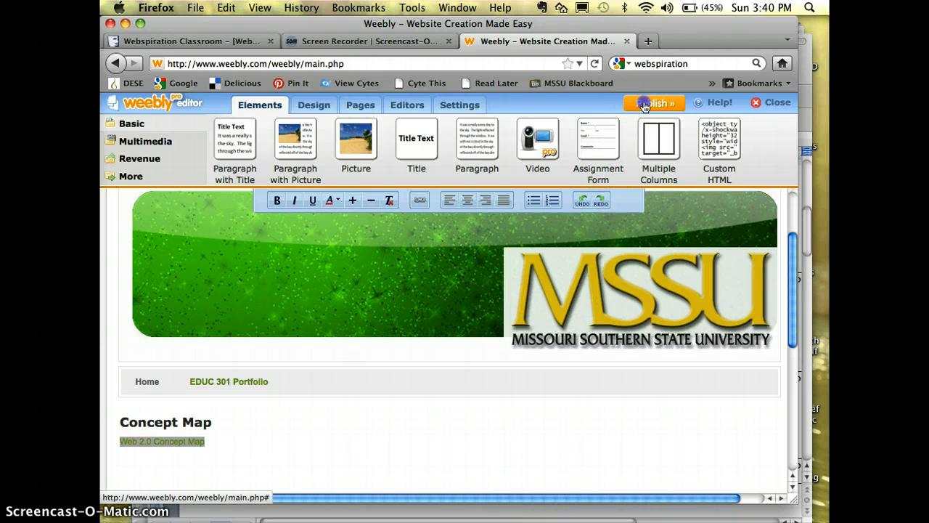
- Publish the site and test the live EDUC 301 Portfolio page's concept map link
{"action": "left_click", "coordinate": [653, 103]}
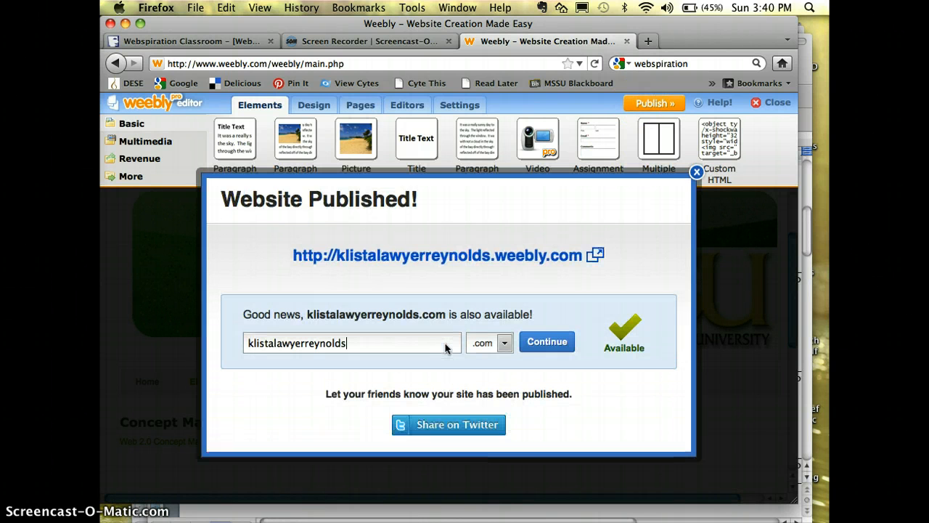
{"action": "left_click", "coordinate": [442, 255]}
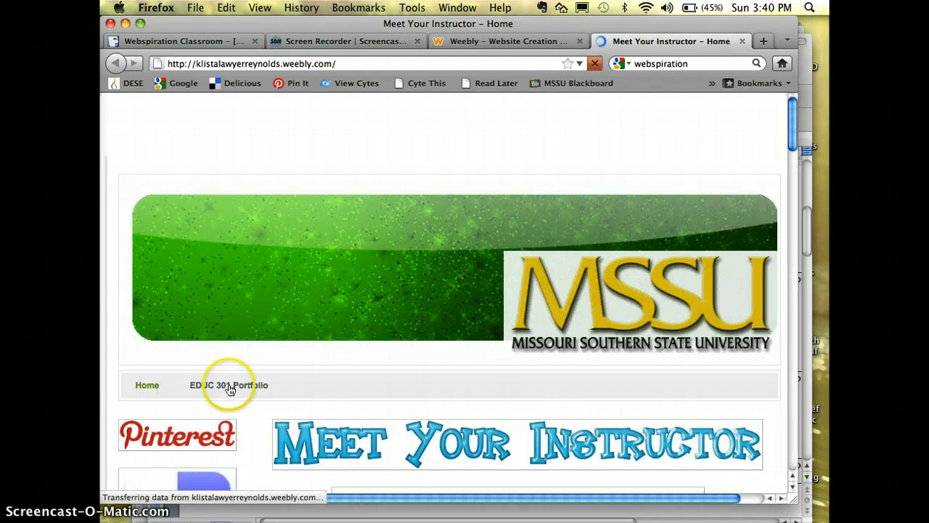
{"action": "left_click", "coordinate": [228, 385]}
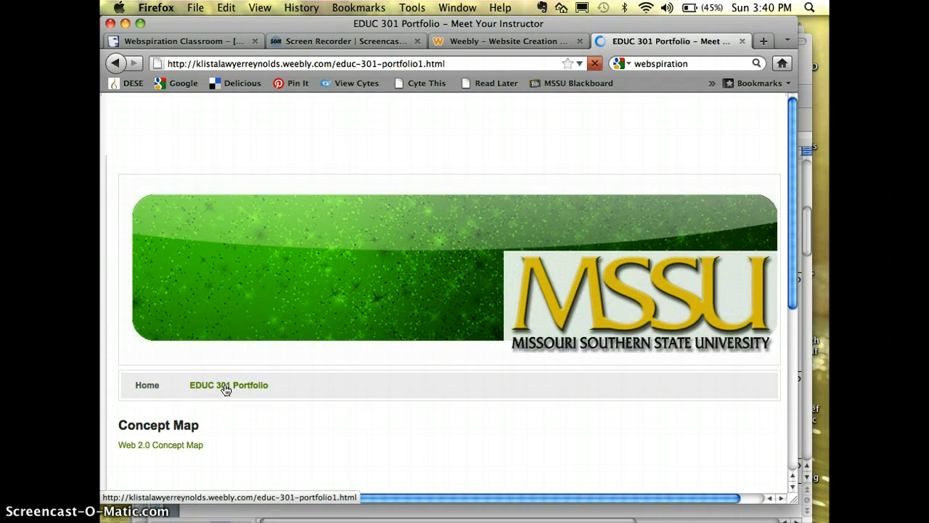
{"action": "left_click", "coordinate": [160, 445]}
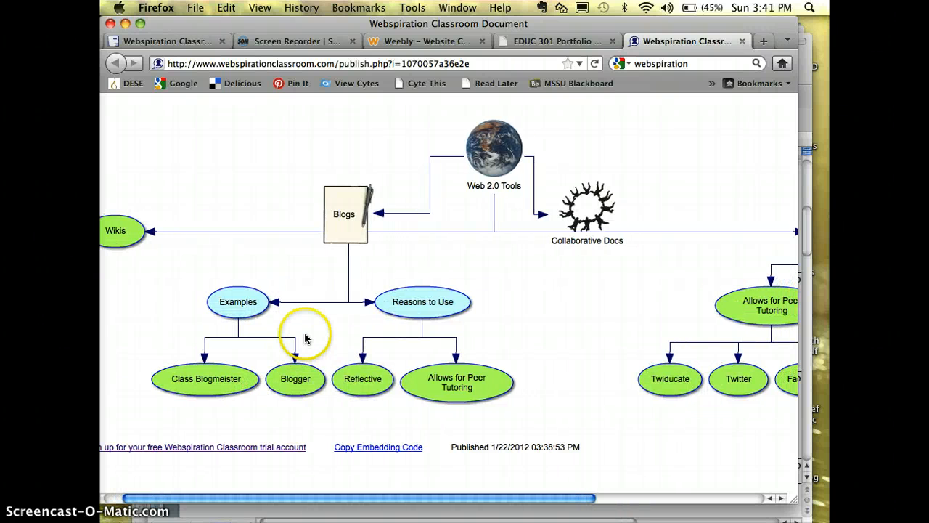
{"action": "scroll", "scroll_direction": "right", "scroll_amount": 3}
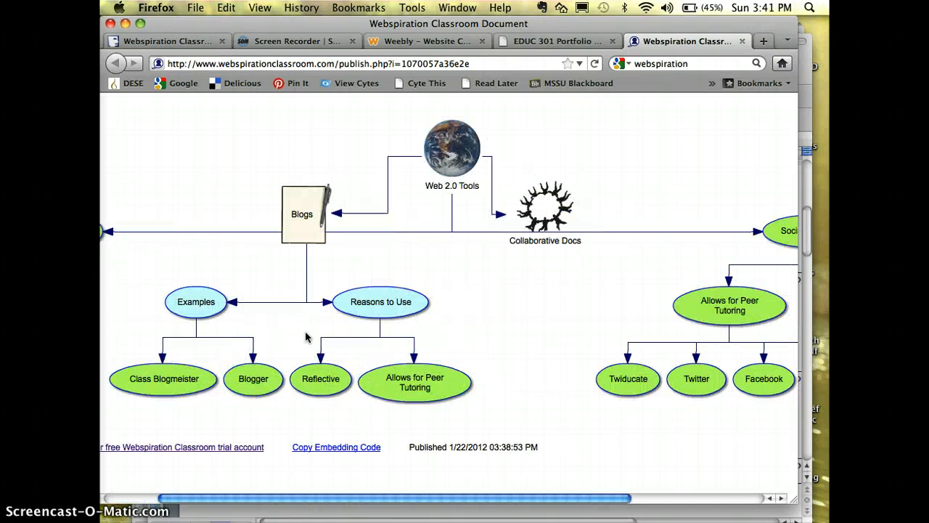